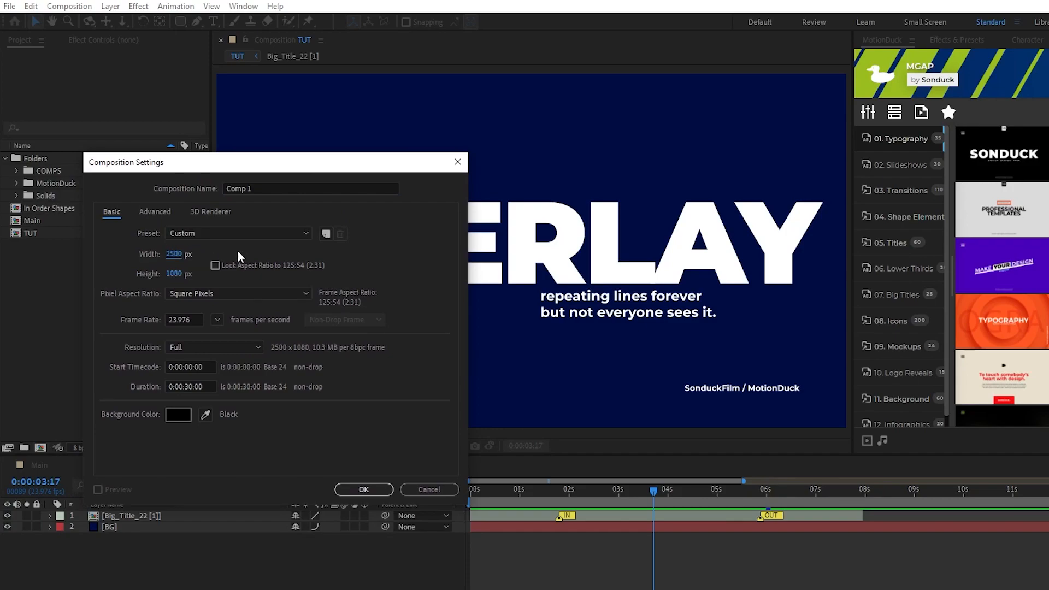
- Create the 2500×1080 Comp 1 and ready the Ellipse tool with no fill and a white 15 px stroke
{"action": "left_click", "coordinate": [363, 489]}
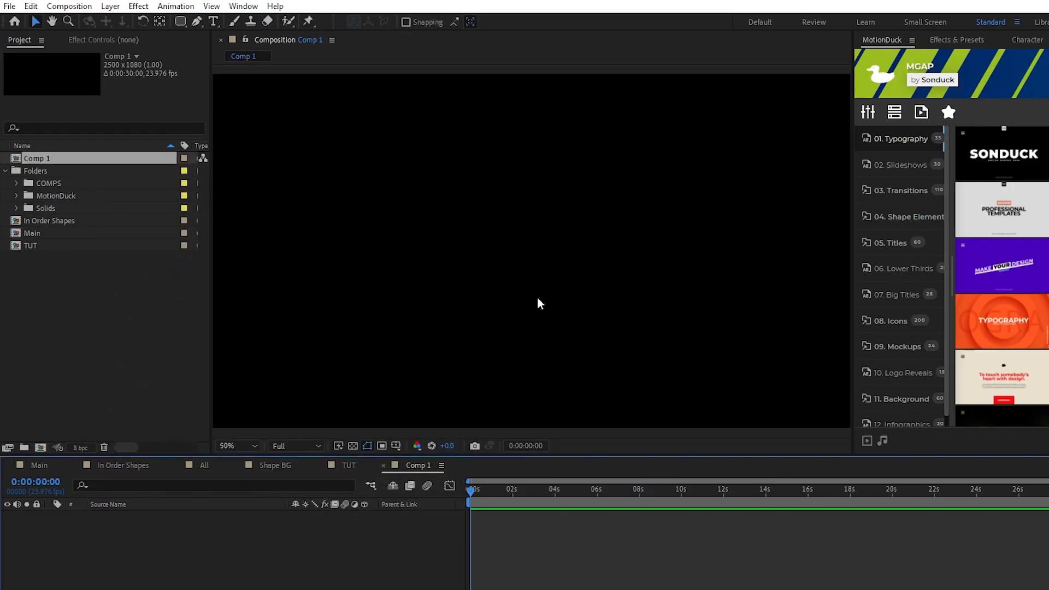
{"action": "left_click", "coordinate": [184, 22]}
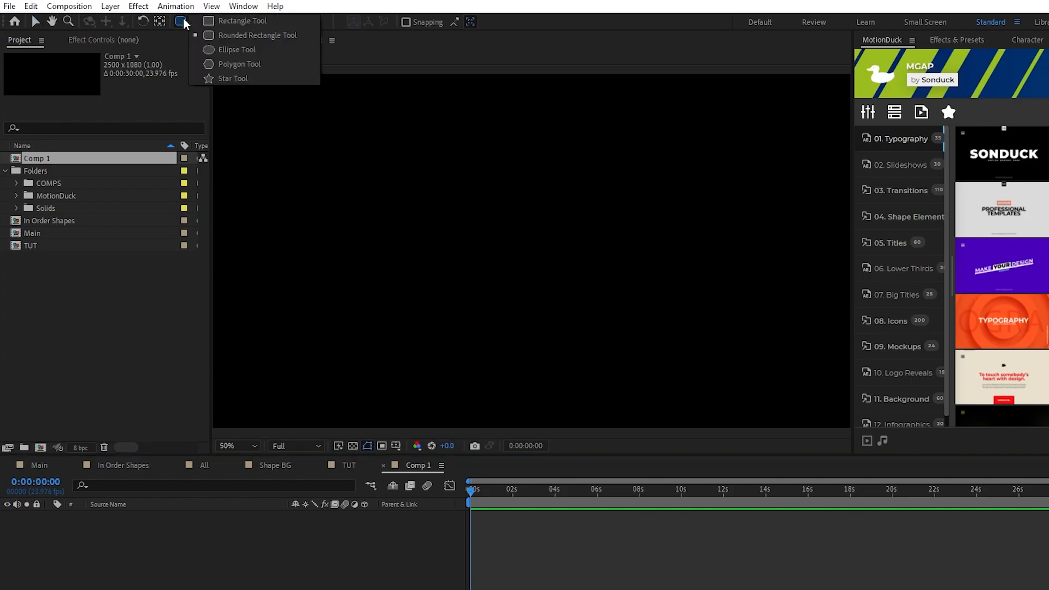
{"action": "left_click", "coordinate": [236, 49]}
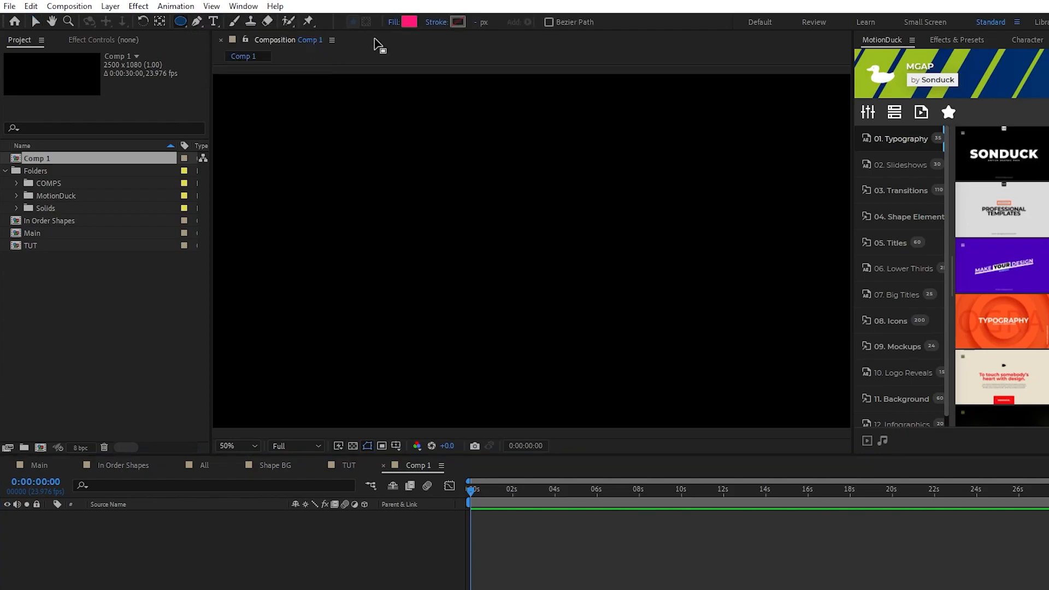
{"action": "left_click", "coordinate": [458, 22]}
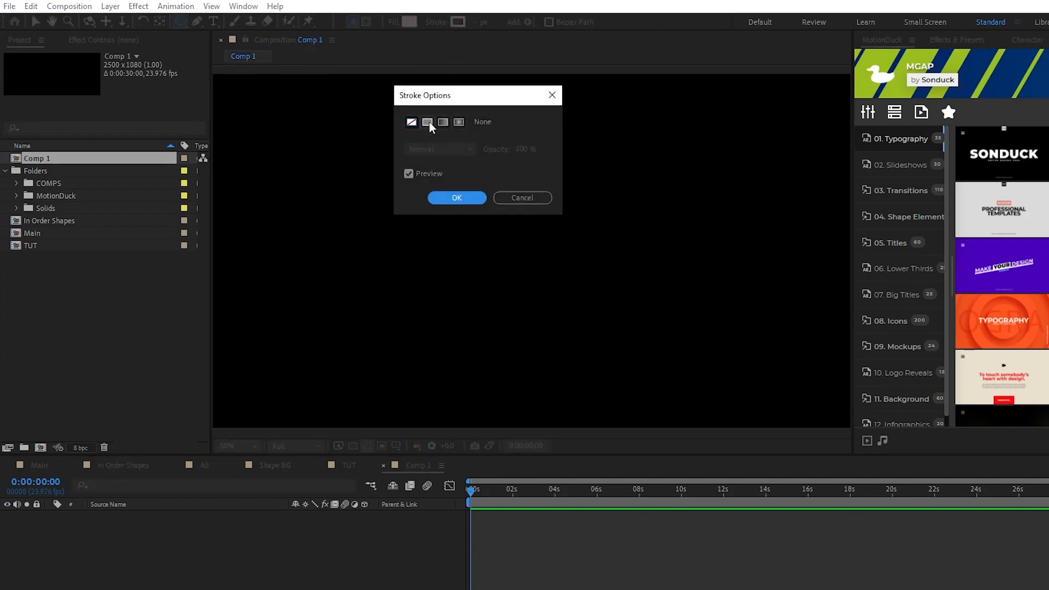
{"action": "left_click", "coordinate": [457, 197]}
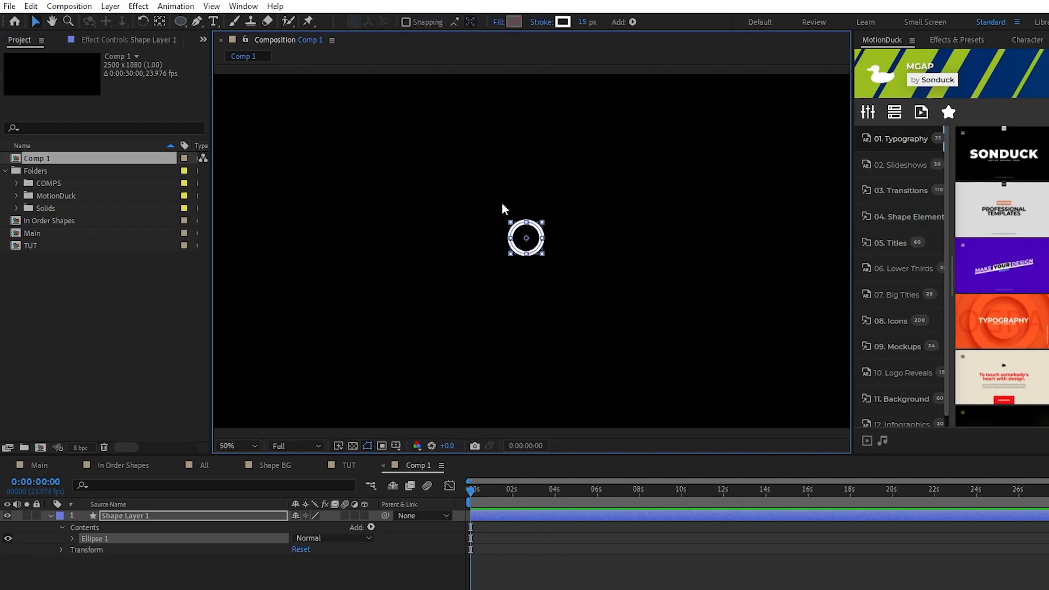
- Draw the circle and centre it in the composition with the Align panel
{"action": "left_click", "coordinate": [161, 22]}
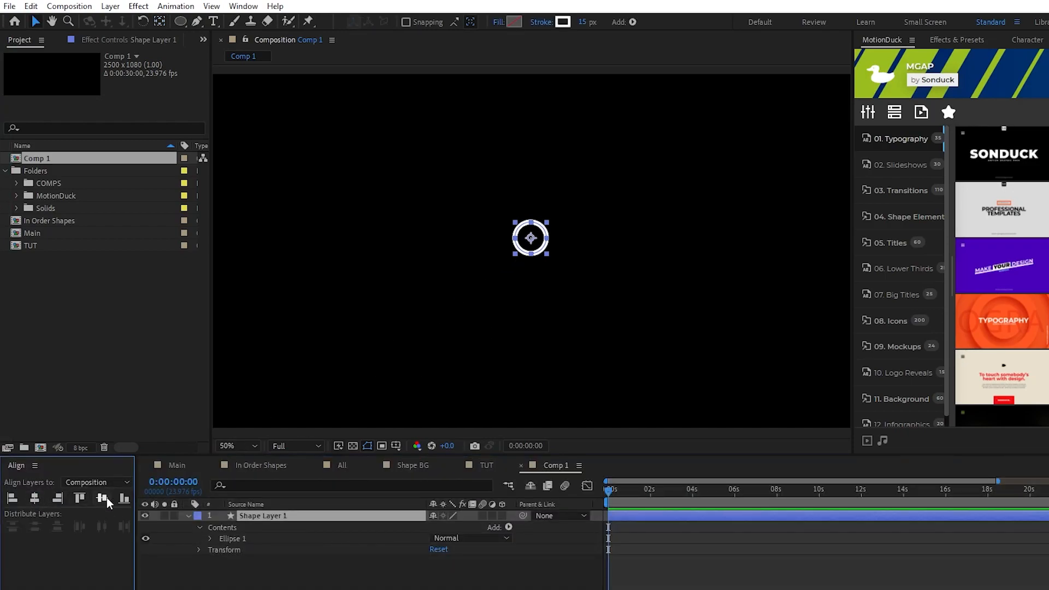
{"action": "left_click", "coordinate": [101, 498]}
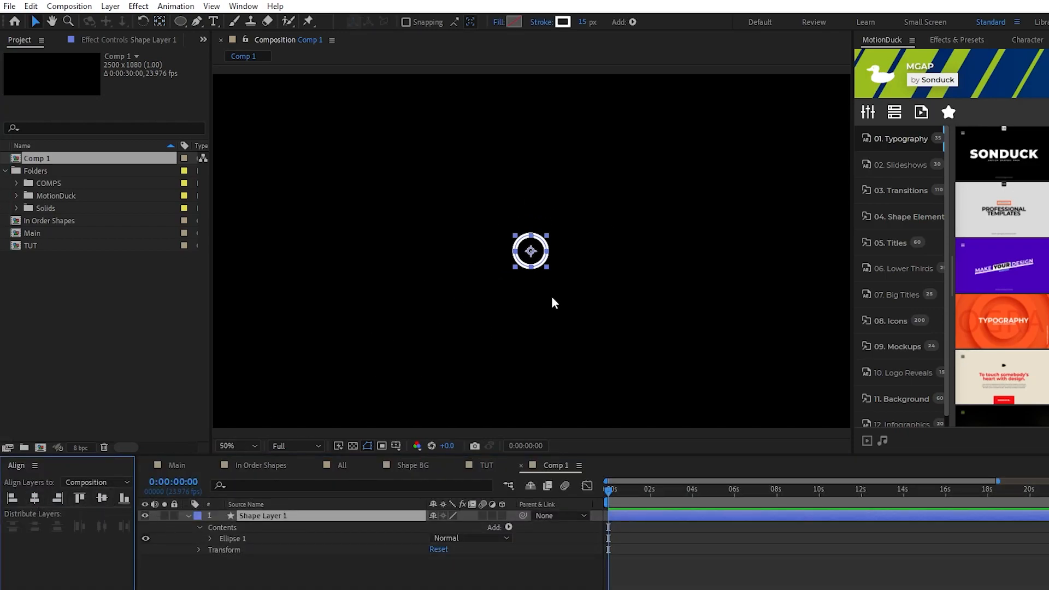
{"action": "mouse_move", "coordinate": [299, 477]}
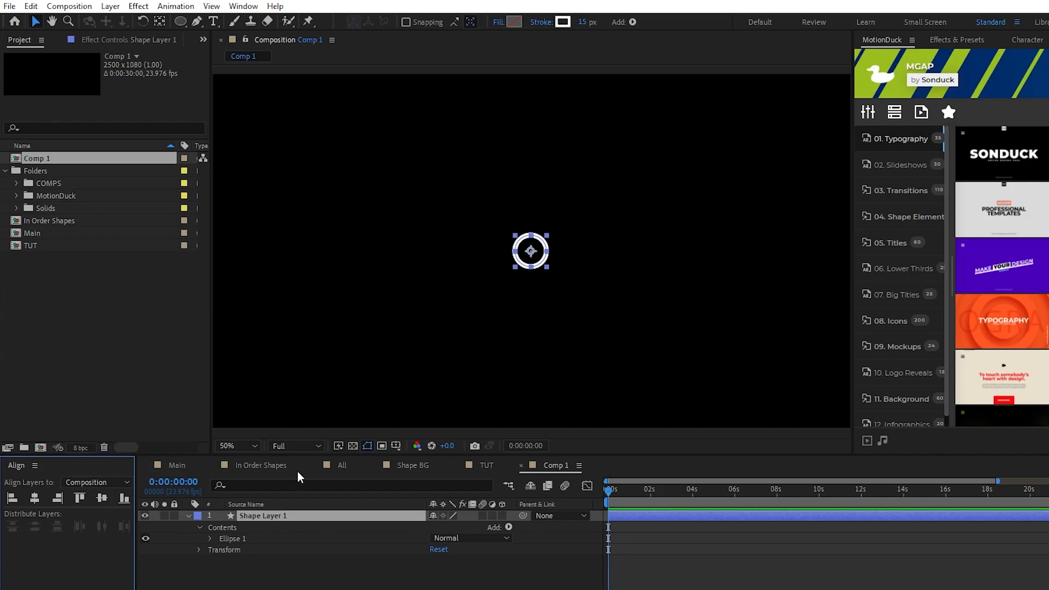
- Add a null layer named Control and apply a red Fill effect to Shape Layer 1
{"action": "left_click", "coordinate": [398, 270]}
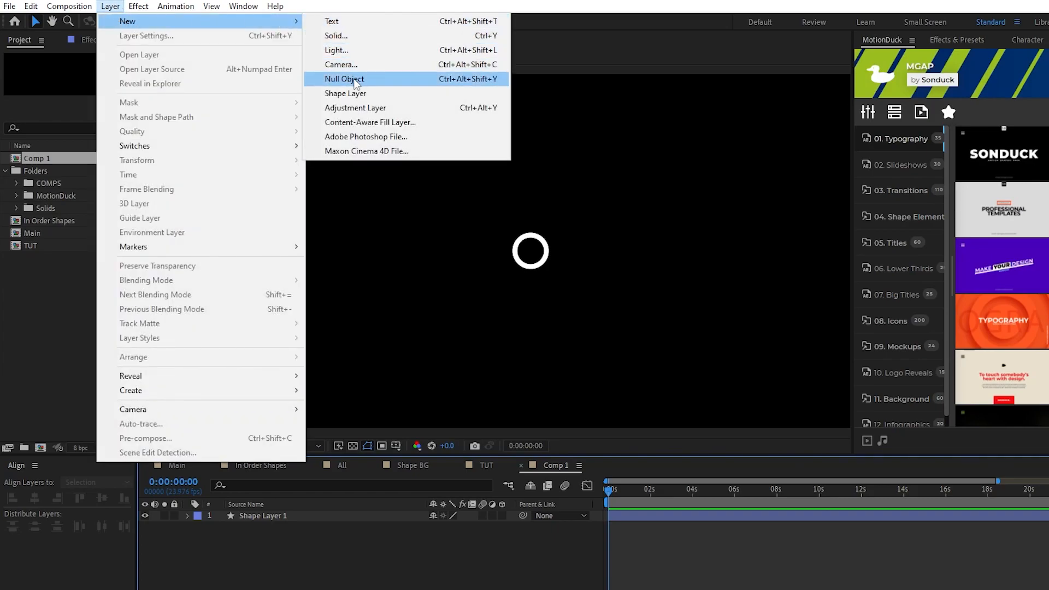
{"action": "left_click", "coordinate": [345, 79]}
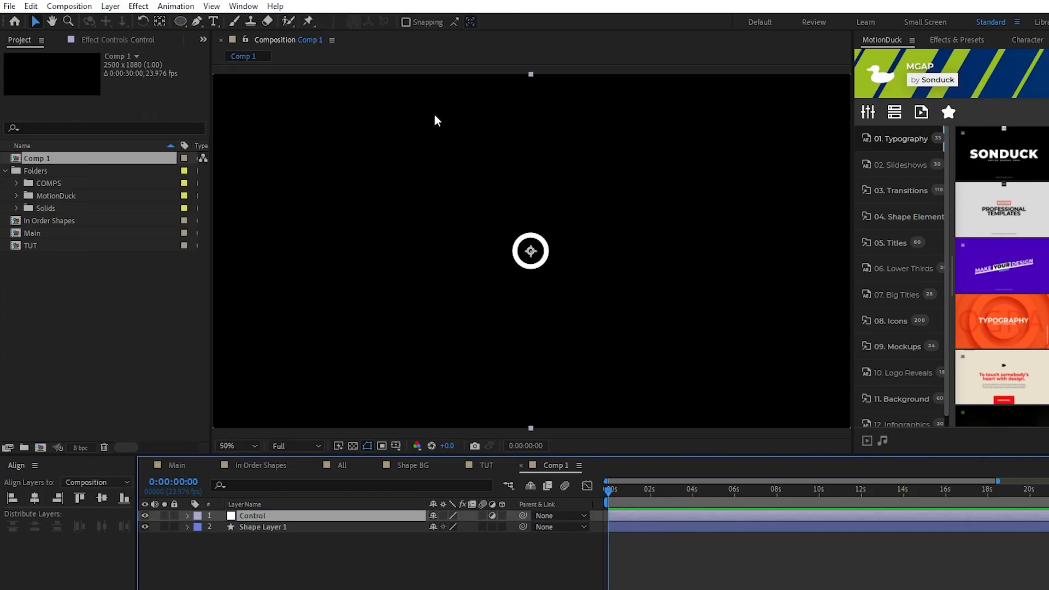
{"action": "left_click", "coordinate": [138, 7]}
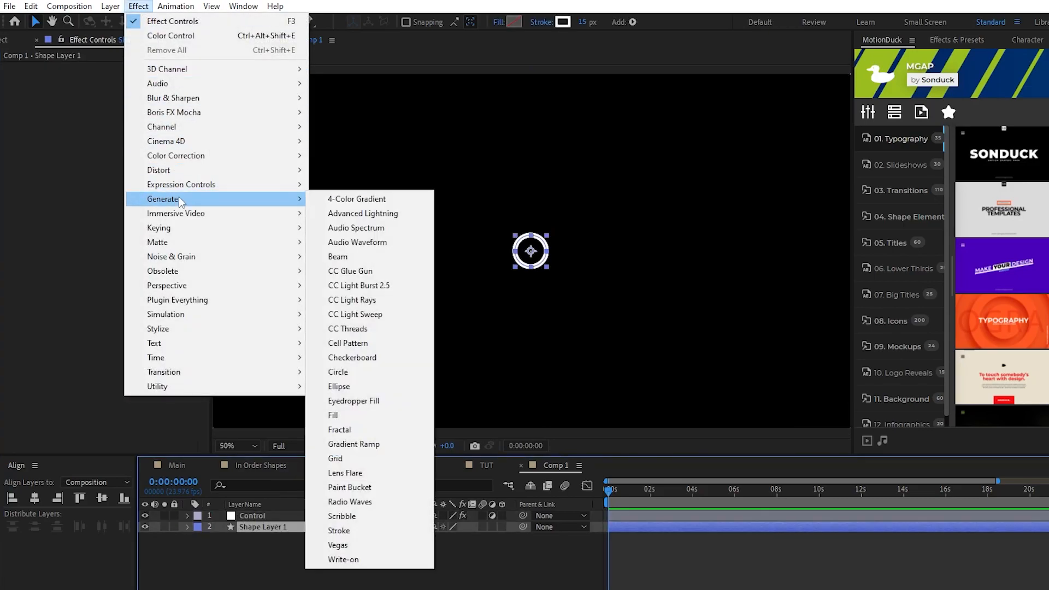
{"action": "left_click", "coordinate": [332, 415]}
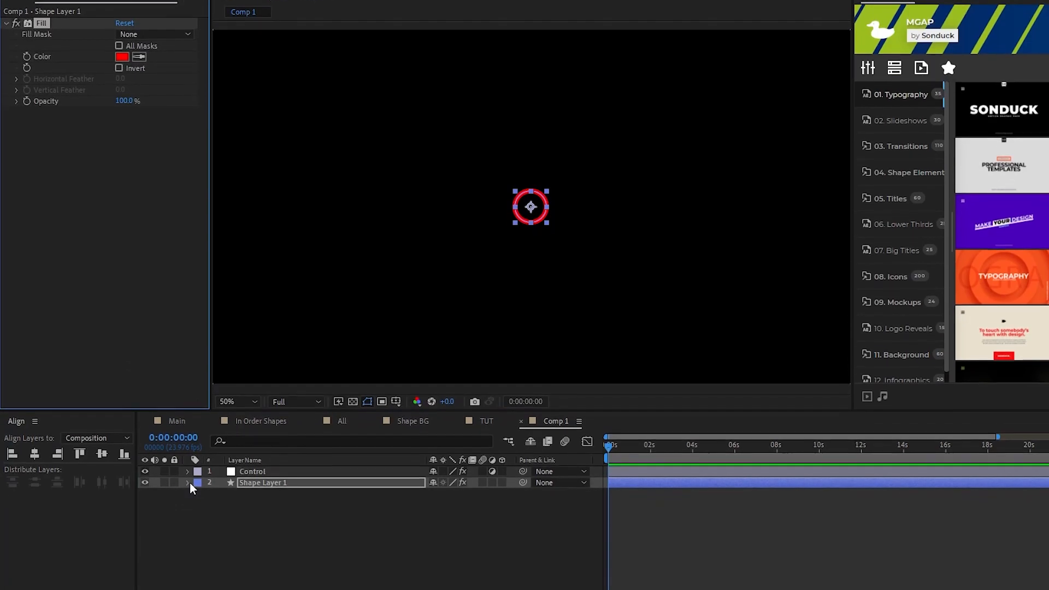
{"action": "left_click", "coordinate": [188, 482]}
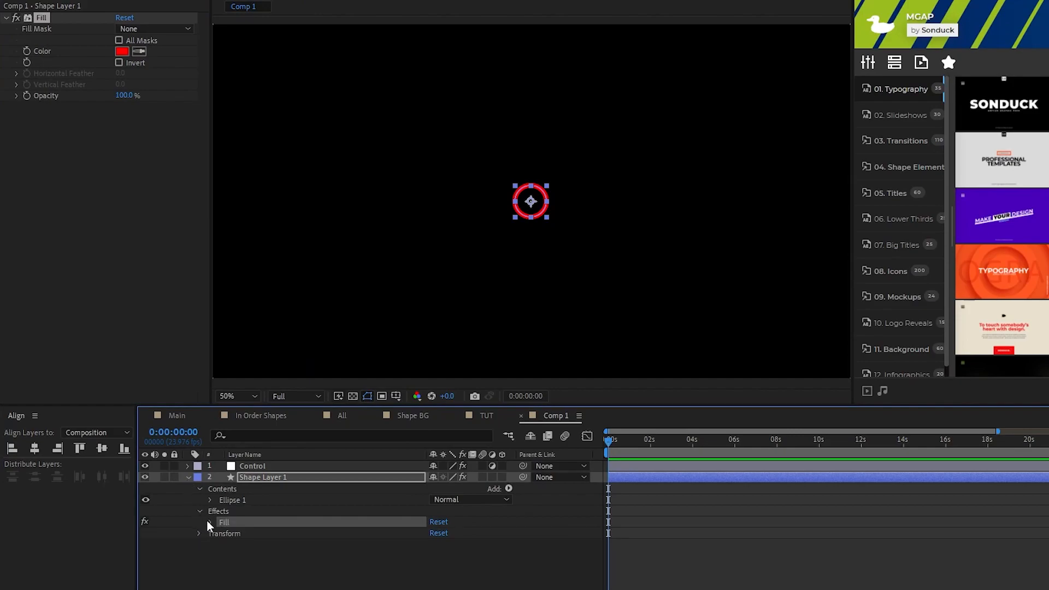
- Link the Fill to a blue Color Control, rename to Circle 1, duplicate as magenta Circle 2 with a second control
{"action": "left_click", "coordinate": [252, 466]}
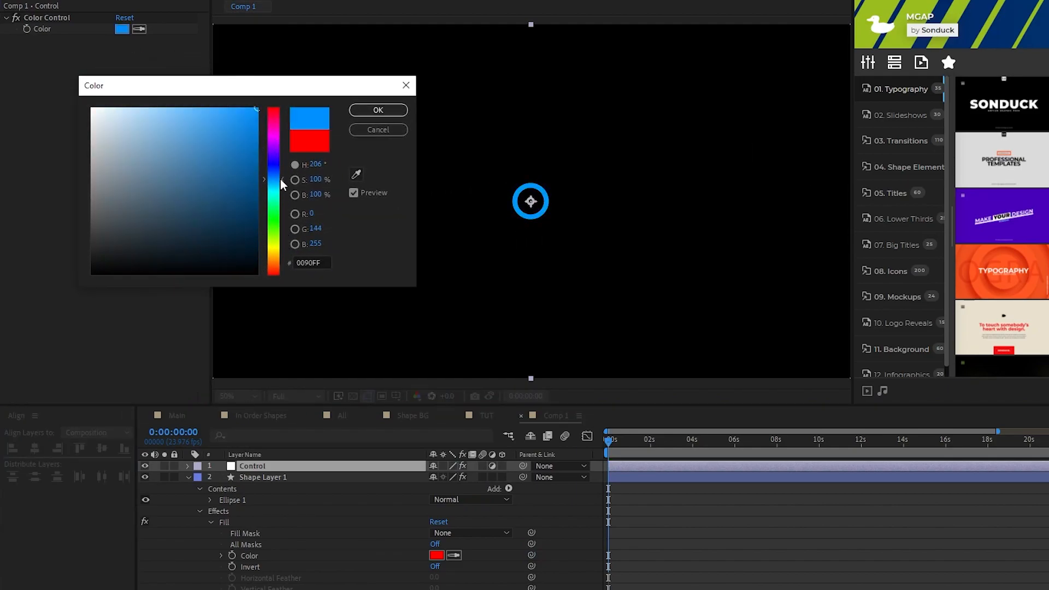
{"action": "left_click", "coordinate": [377, 110]}
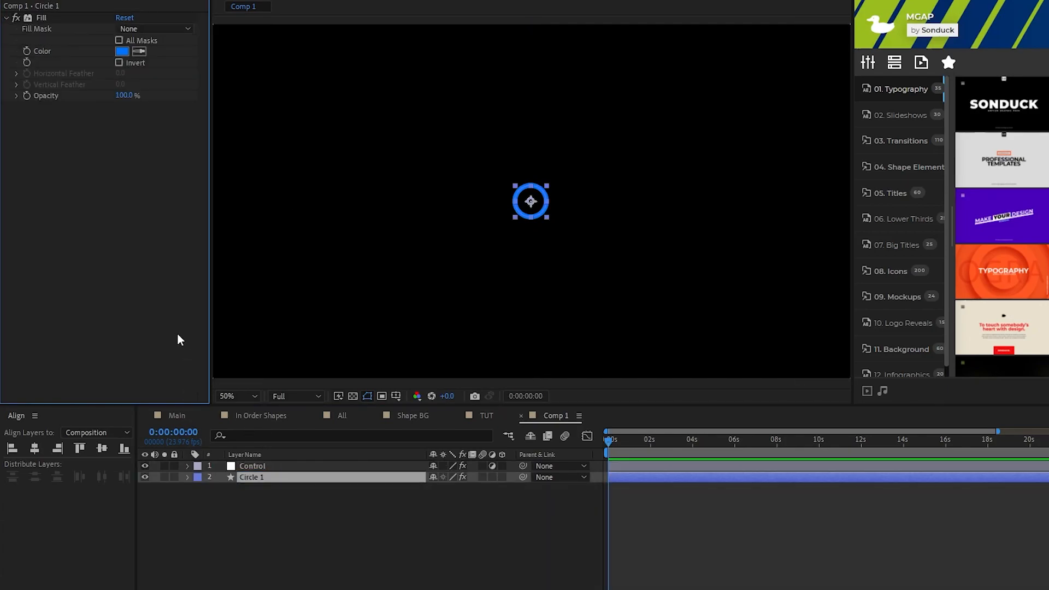
{"action": "left_click", "coordinate": [253, 466]}
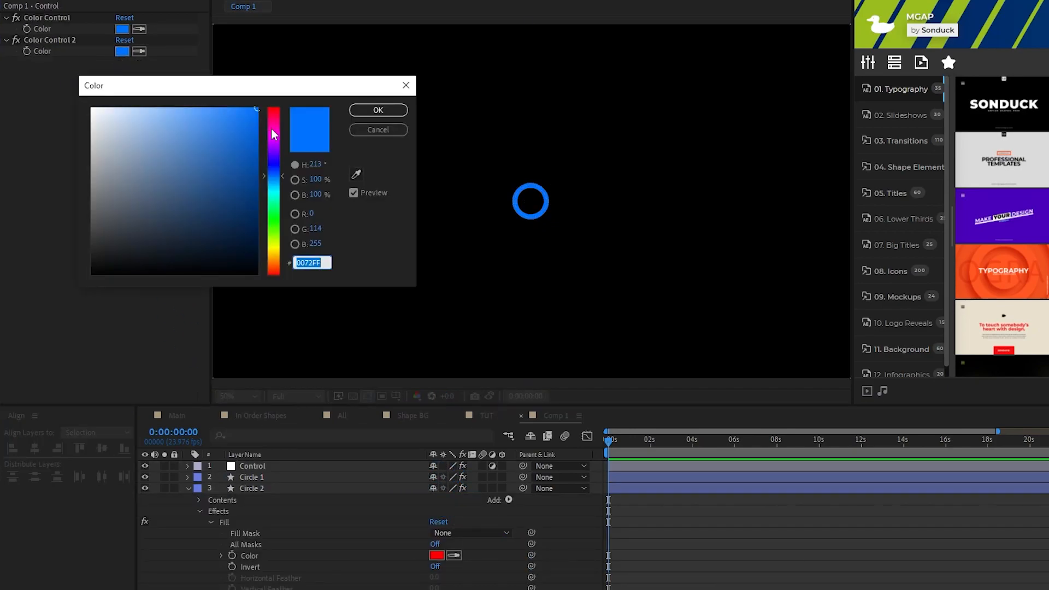
{"action": "left_click", "coordinate": [377, 110]}
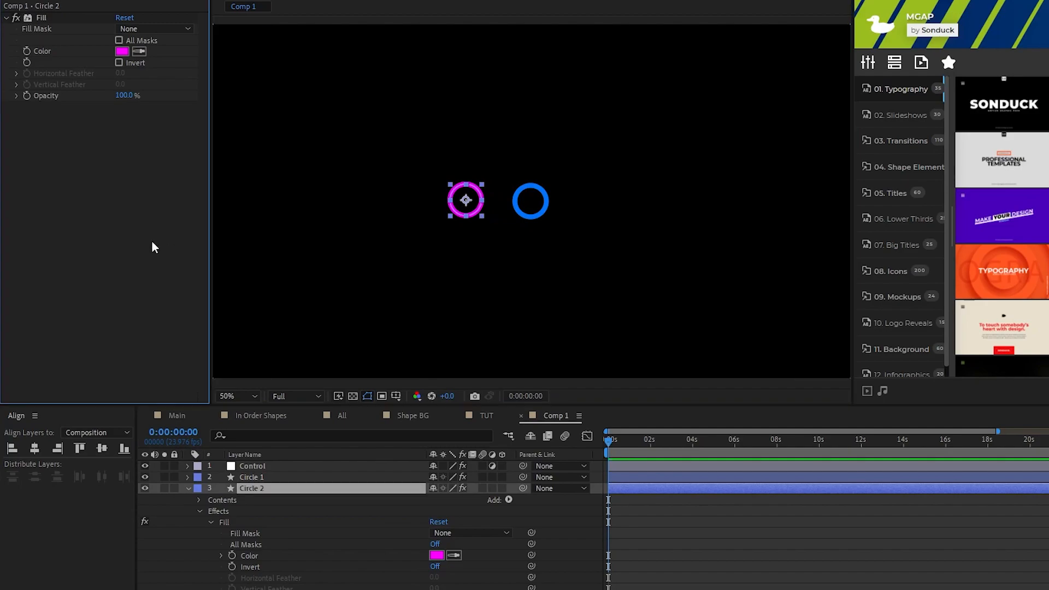
- Duplicate a third circle outside the frame, then delete all circle layers, keeping only Control
{"action": "left_click", "coordinate": [251, 477]}
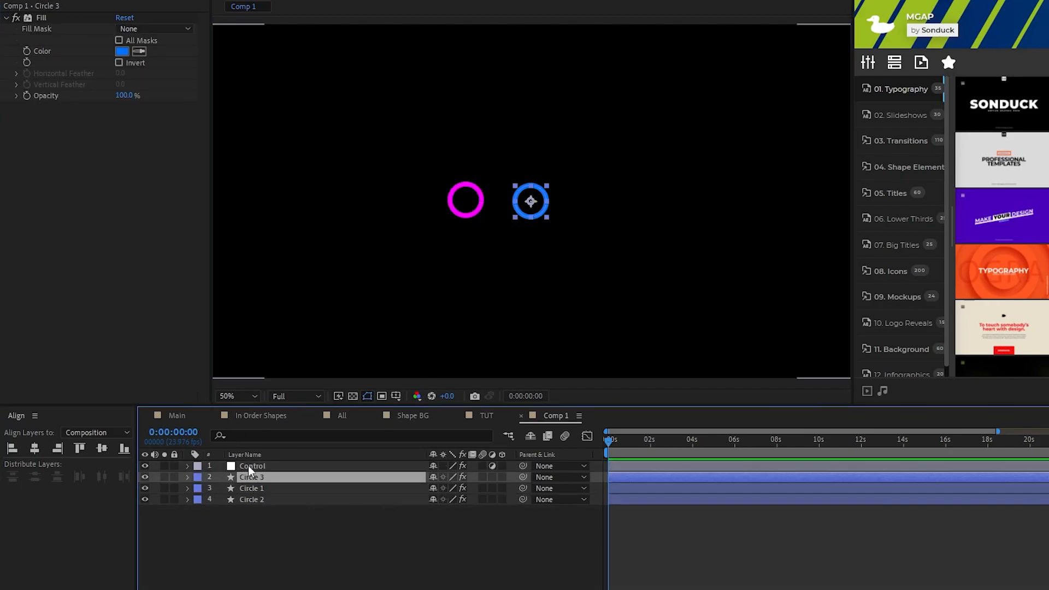
{"action": "left_click", "coordinate": [236, 395]}
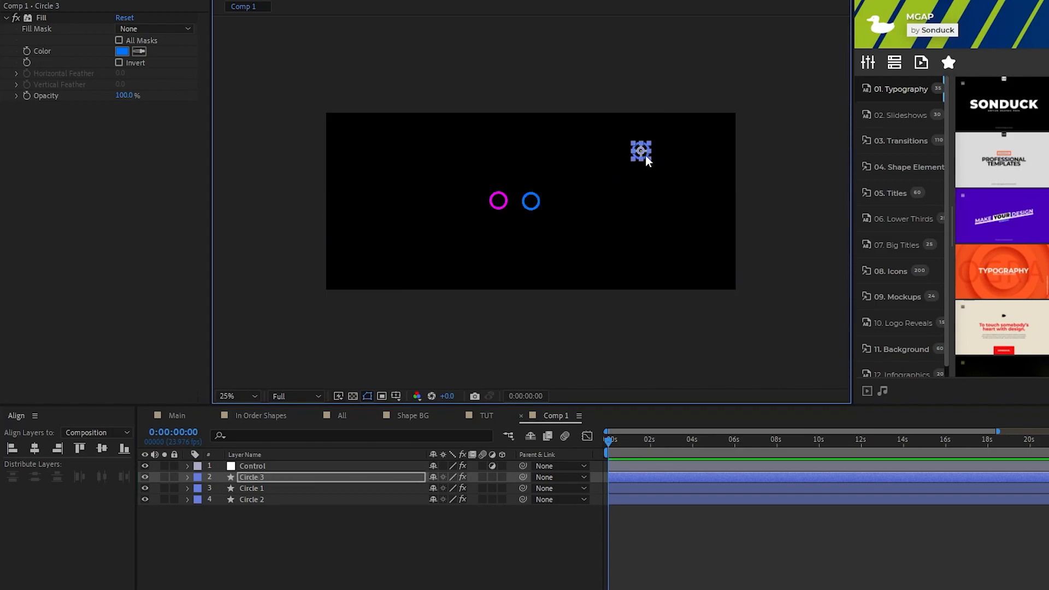
{"action": "left_click", "coordinate": [236, 396]}
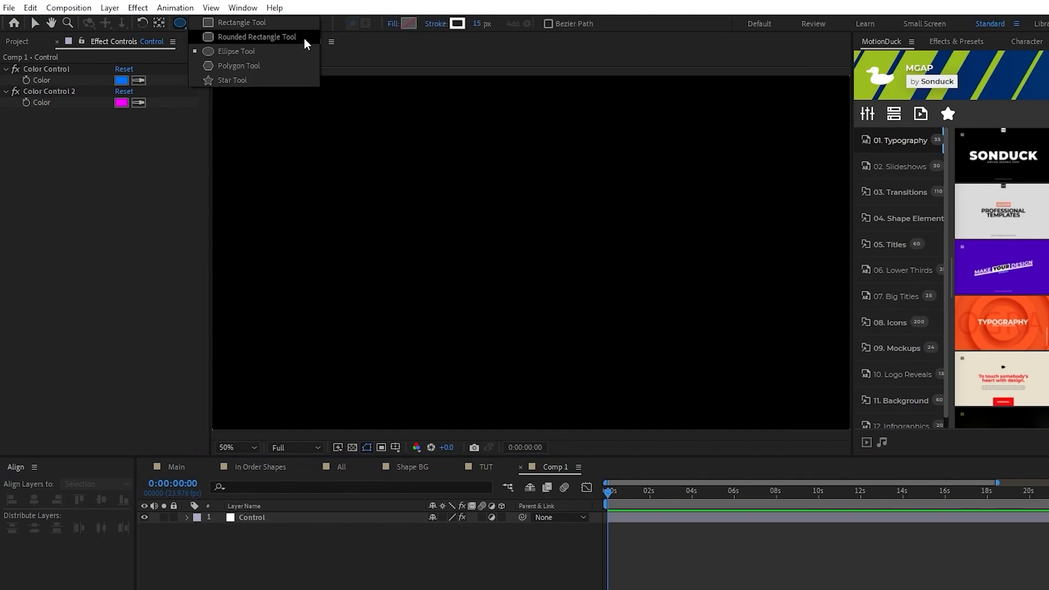
- Draw a strokeless thin rectangle bar, centre it and apply a Gradient Ramp effect
{"action": "left_click", "coordinate": [392, 23]}
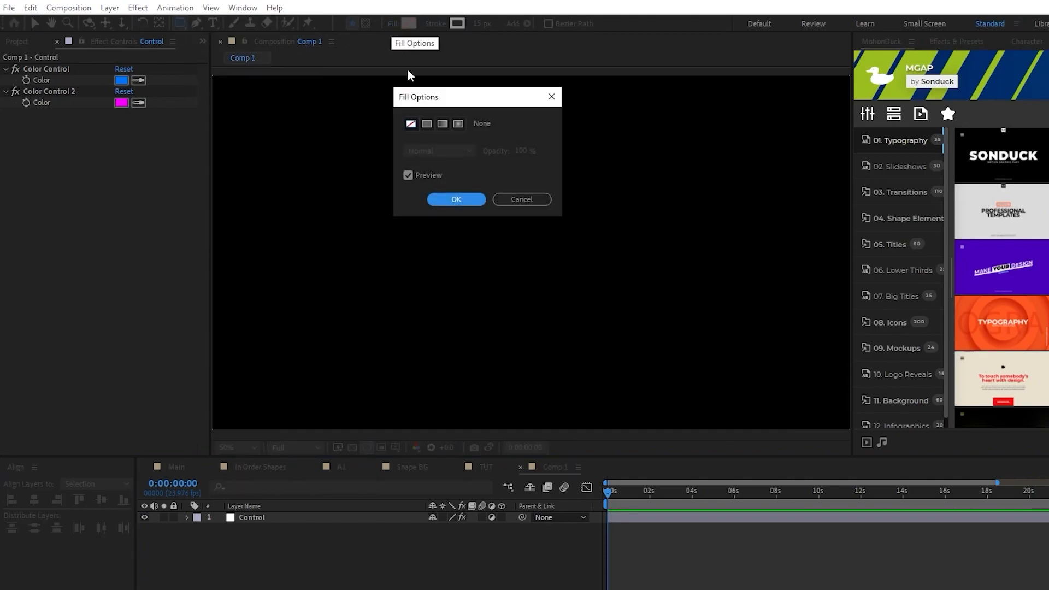
{"action": "left_click", "coordinate": [427, 124]}
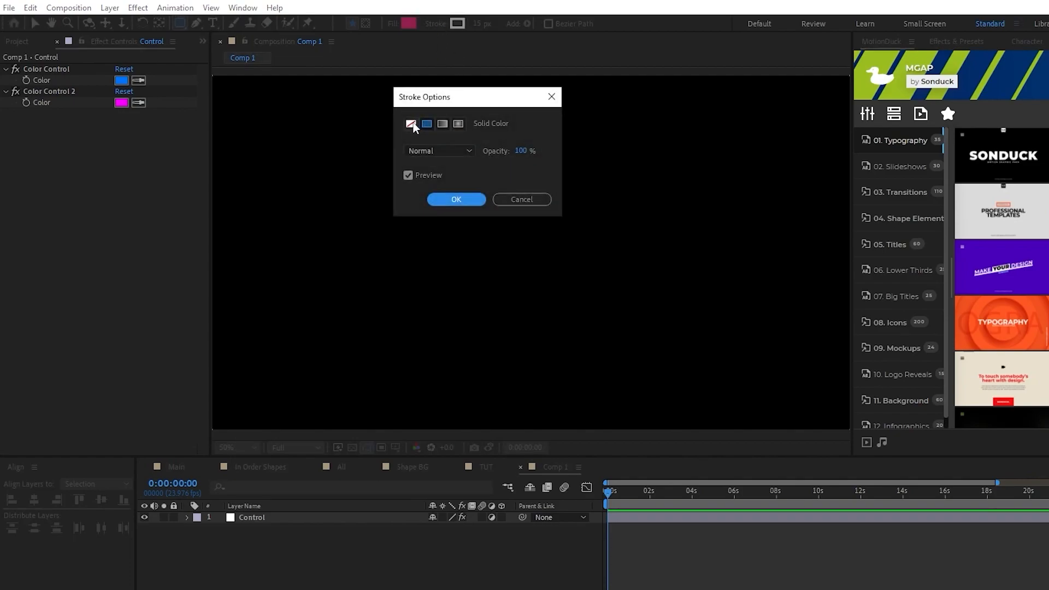
{"action": "left_click", "coordinate": [455, 198]}
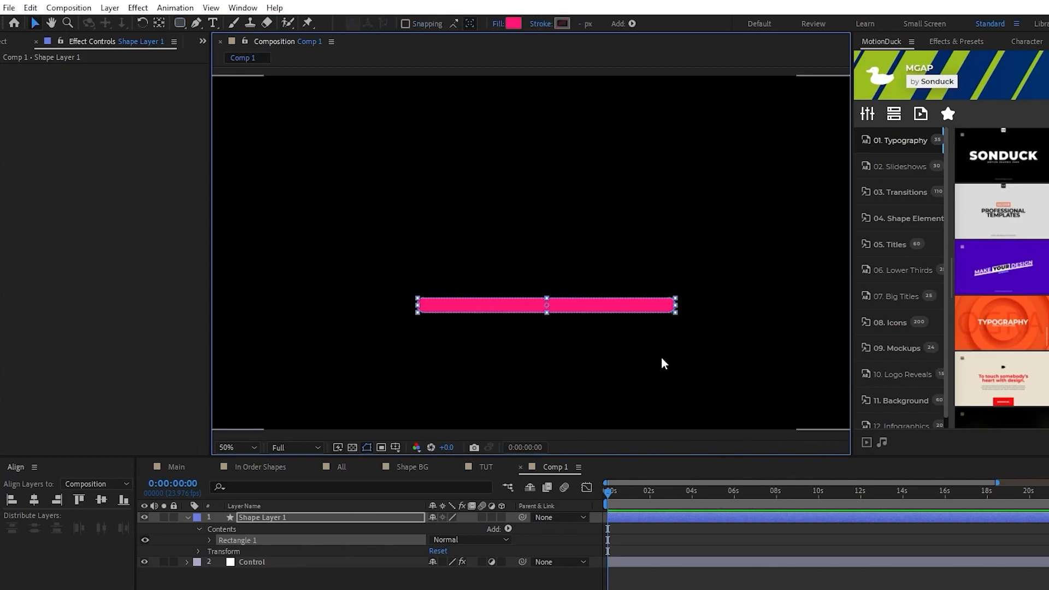
{"action": "left_click", "coordinate": [159, 23]}
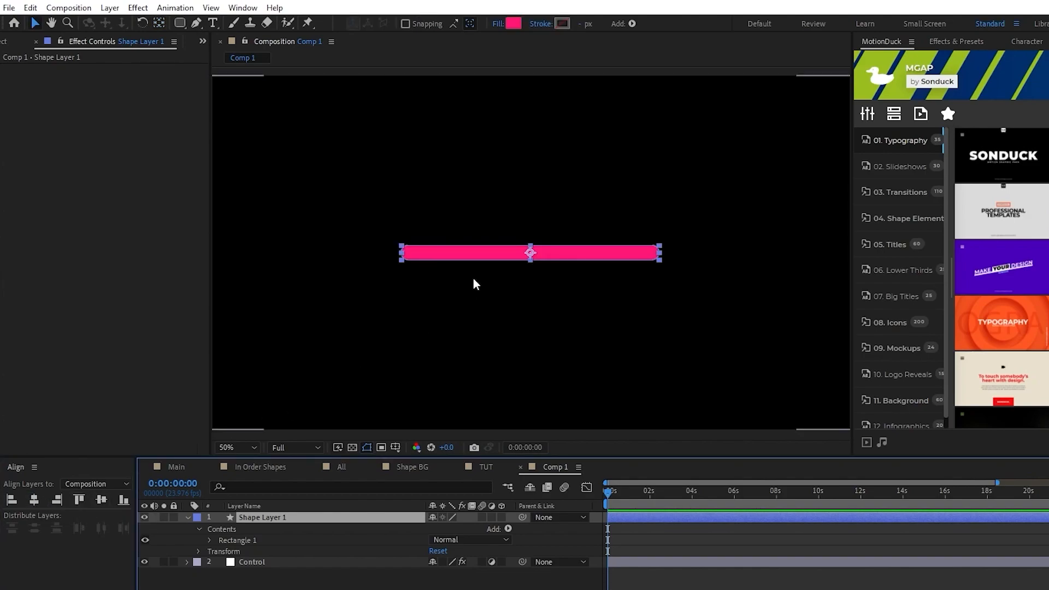
{"action": "left_click", "coordinate": [138, 8]}
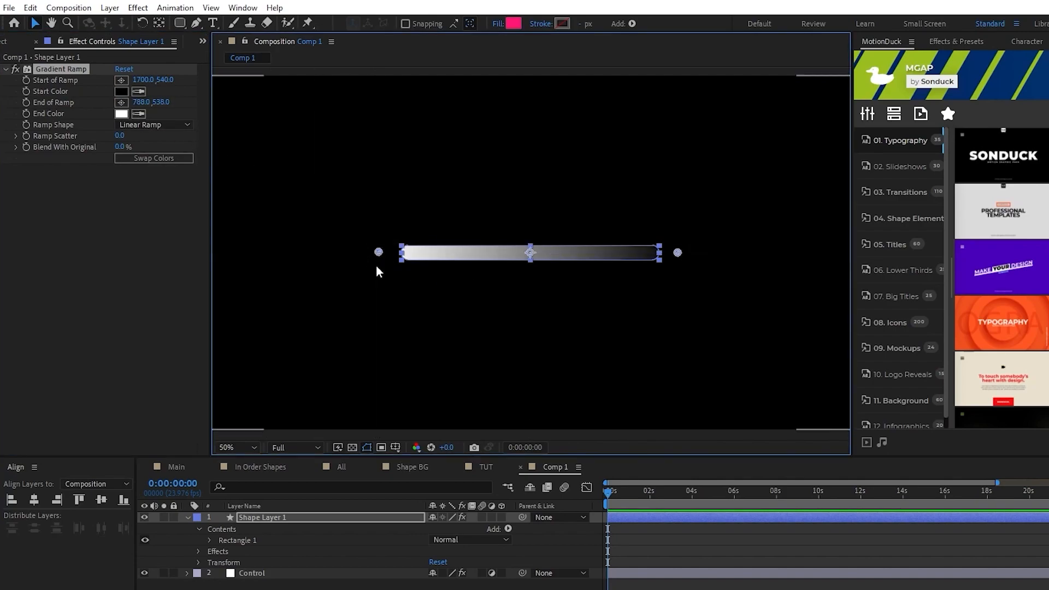
- Set the ramp's Start Color to blue and End Color to yellow-green
{"action": "left_click", "coordinate": [121, 91]}
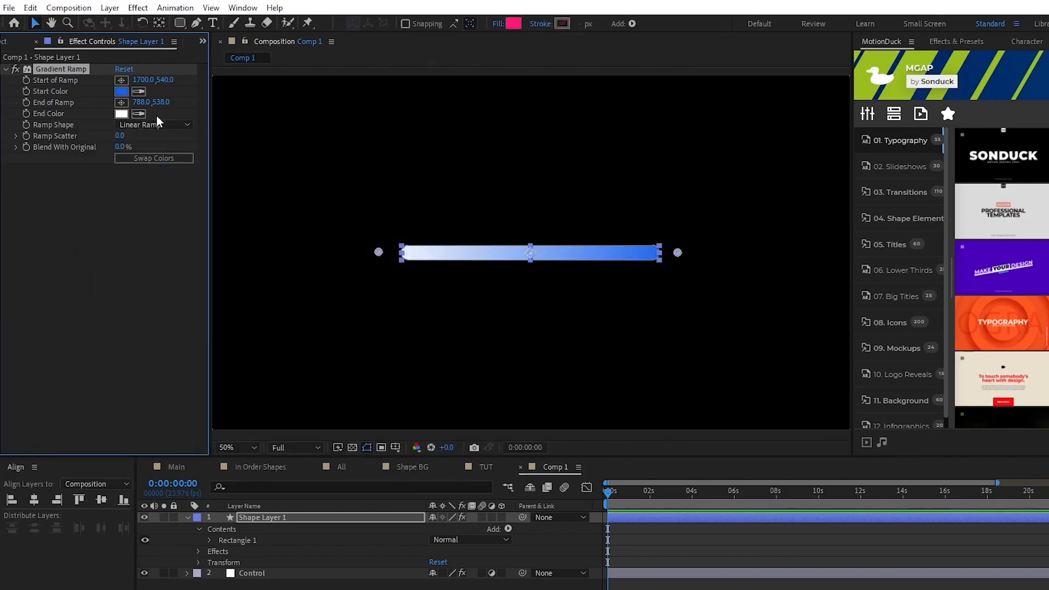
{"action": "left_click", "coordinate": [122, 112]}
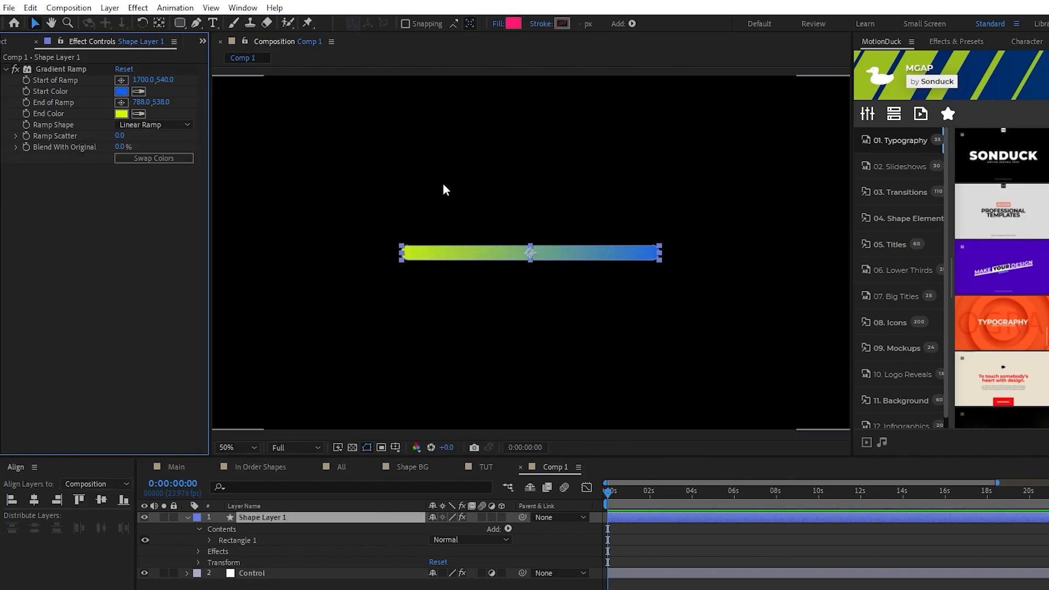
{"action": "mouse_move", "coordinate": [478, 318]}
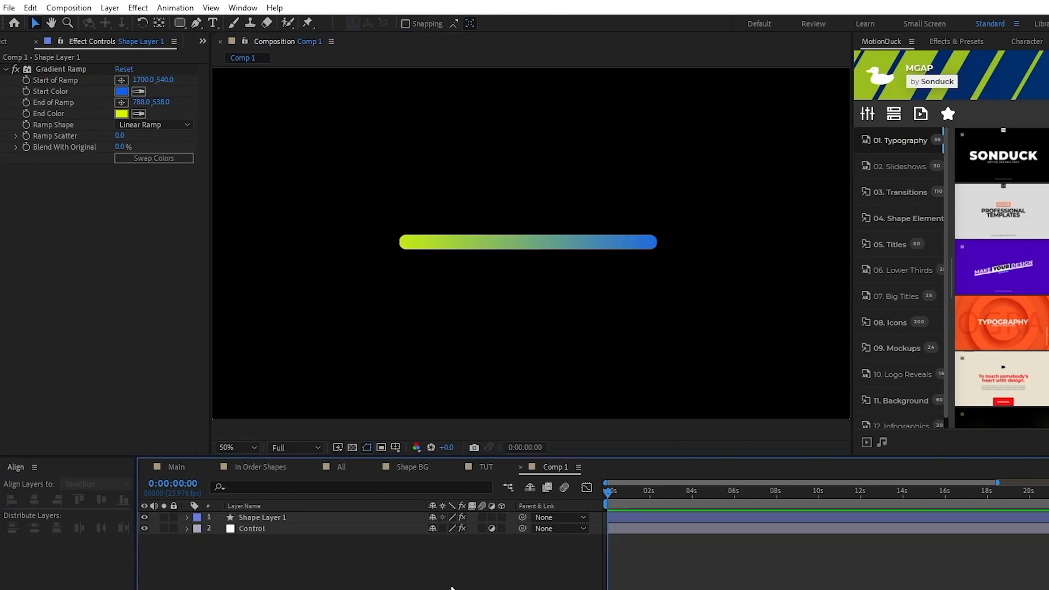
- Pick-whip Start/End of Ramp to the layer Position with +400 and -400 offset expressions
{"action": "left_click", "coordinate": [187, 517]}
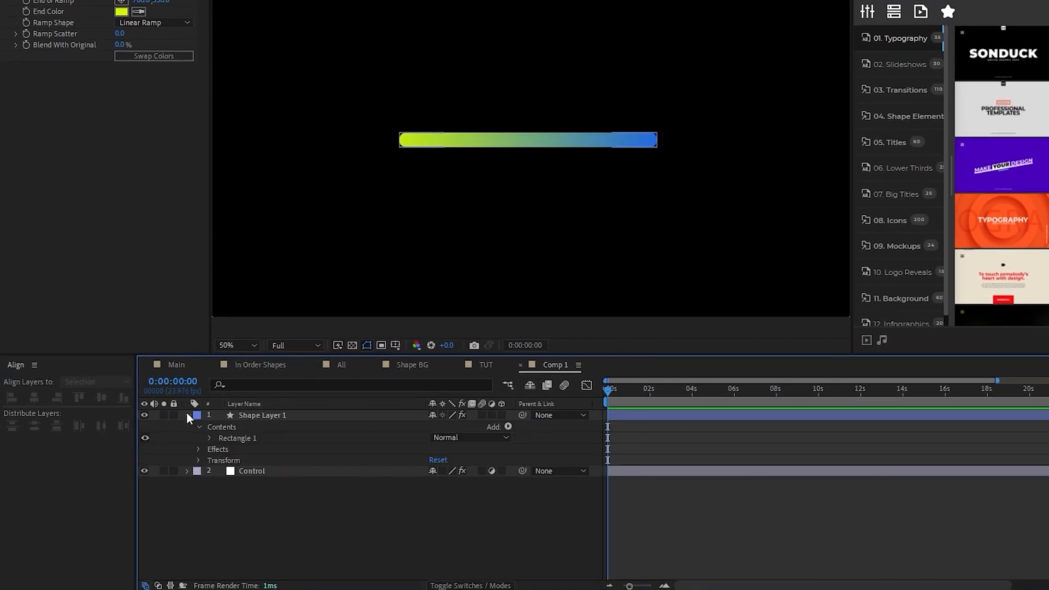
{"action": "left_click", "coordinate": [197, 460]}
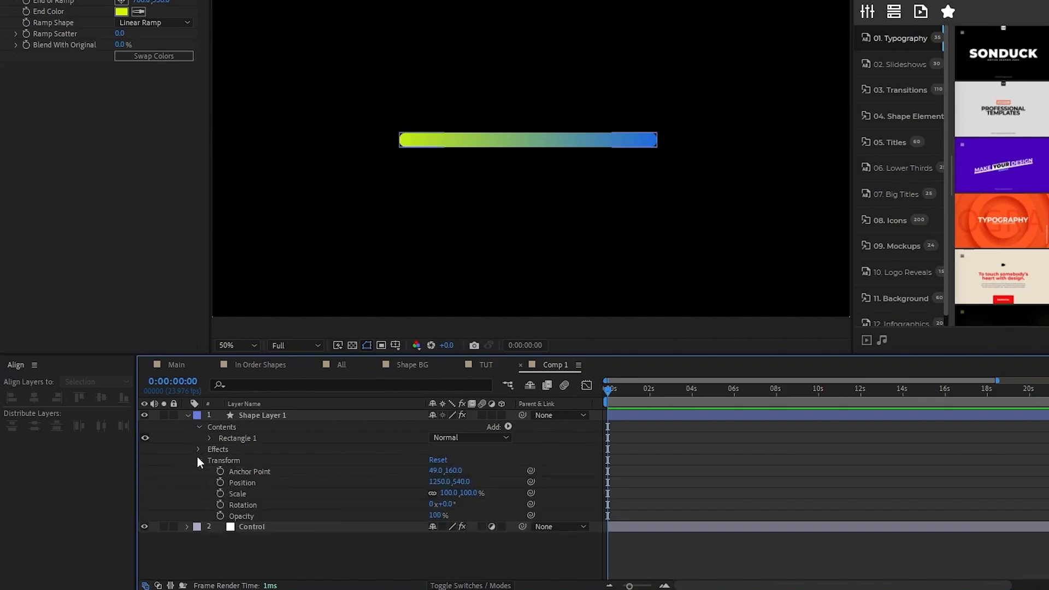
{"action": "left_click", "coordinate": [199, 449]}
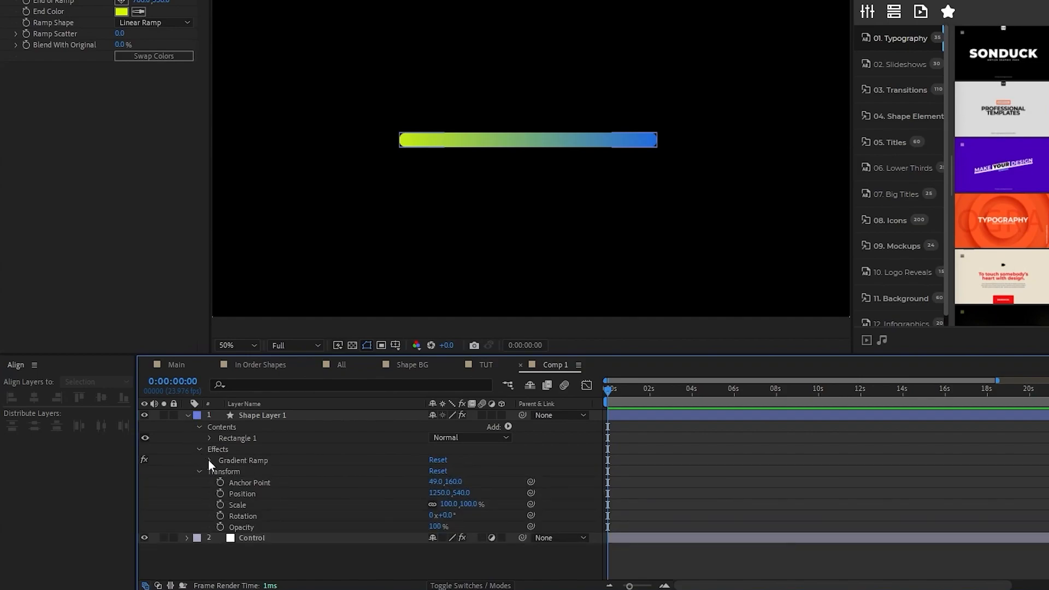
{"action": "left_click", "coordinate": [209, 460]}
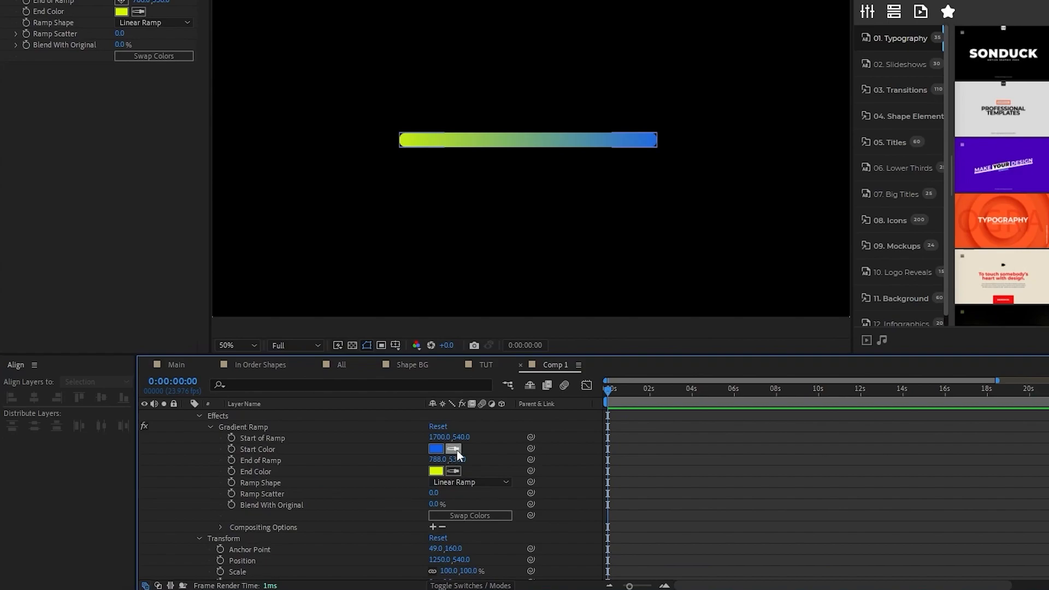
{"action": "left_click", "coordinate": [261, 439]}
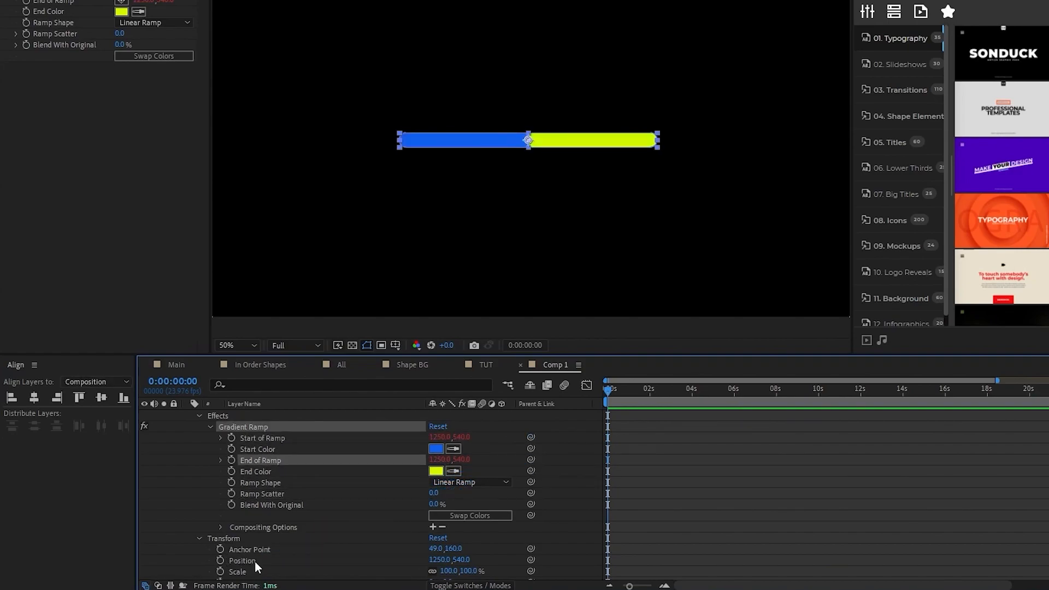
{"action": "left_click", "coordinate": [232, 437]}
{"action": "type", "text": "transform.position"}
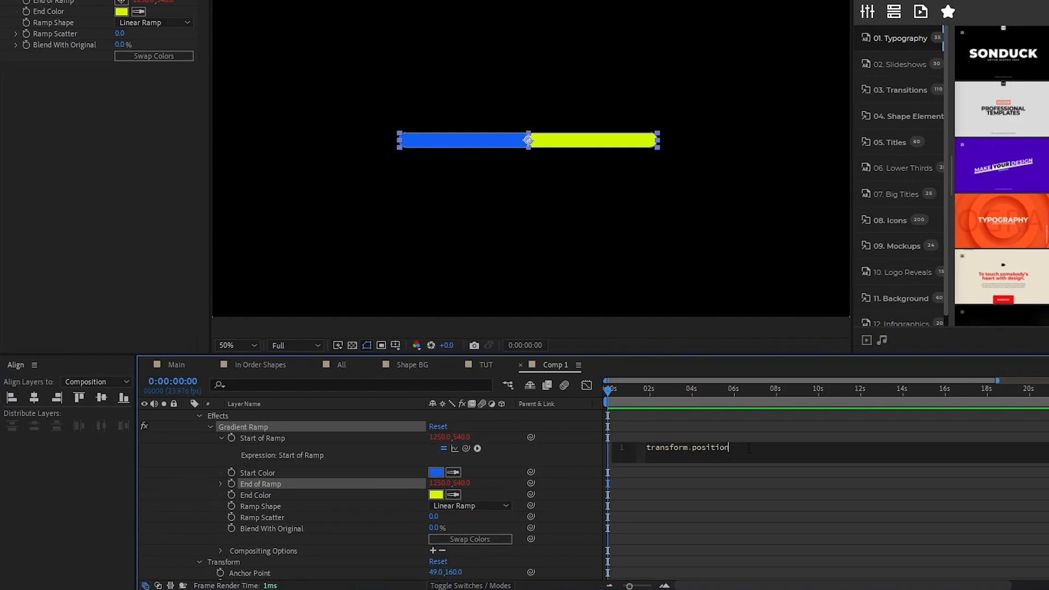
{"action": "type", "text": "+400"}
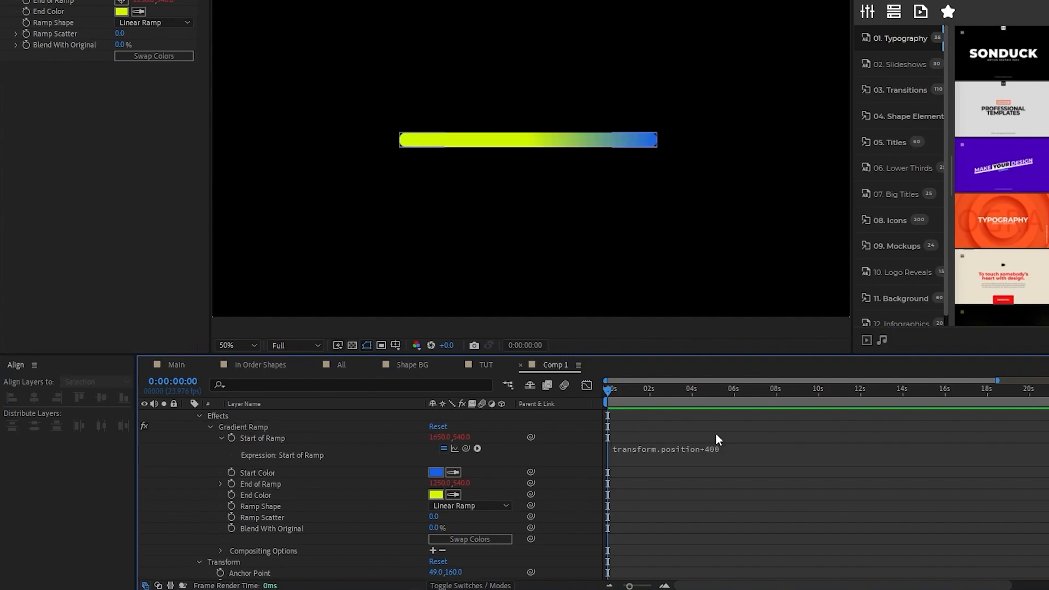
{"action": "left_click", "coordinate": [220, 485]}
{"action": "type", "text": "transform.position-400"}
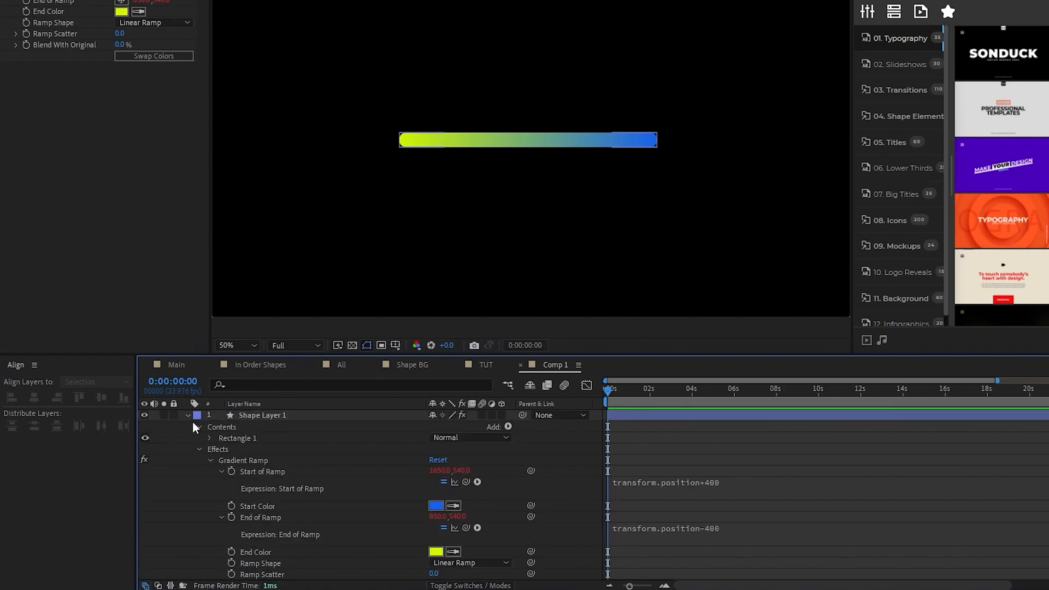
{"action": "left_click", "coordinate": [188, 415]}
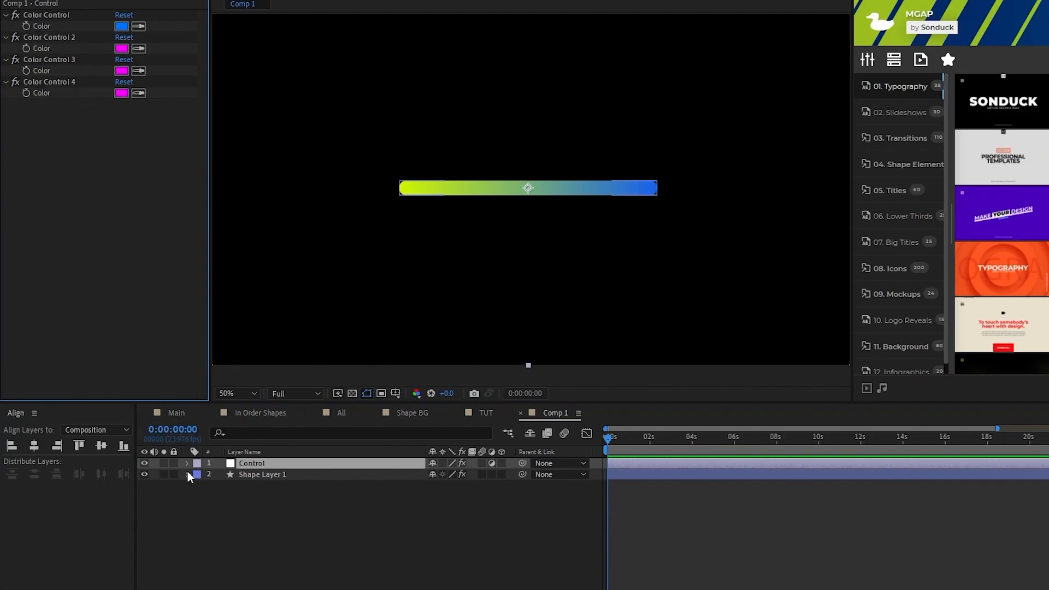
- Tie the ramp colours to Control's Color Controls, adjust one colour, and rename the layer Line 1
{"action": "left_click", "coordinate": [187, 474]}
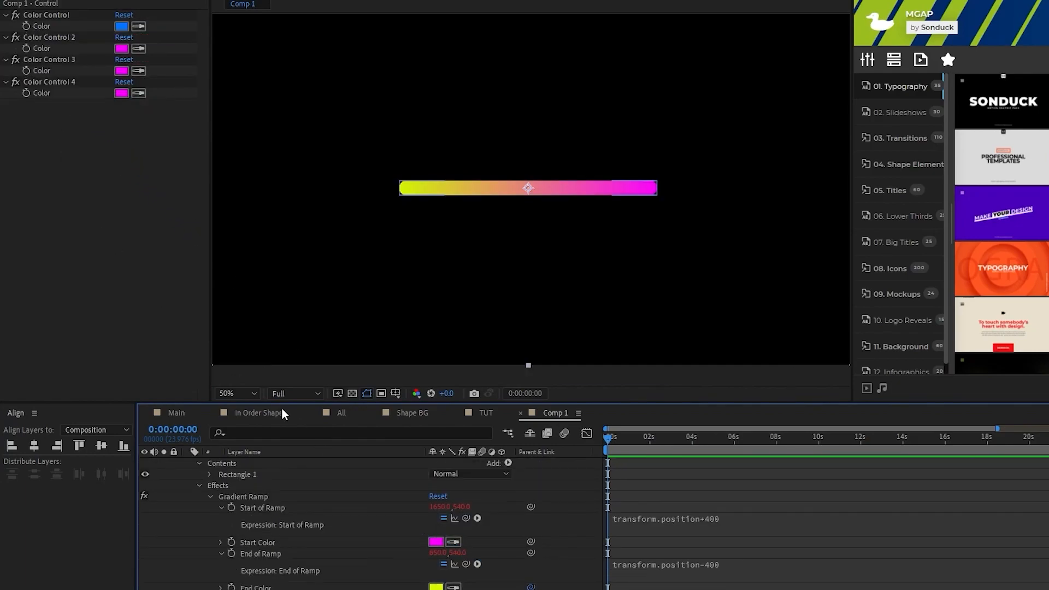
{"action": "left_click", "coordinate": [121, 70]}
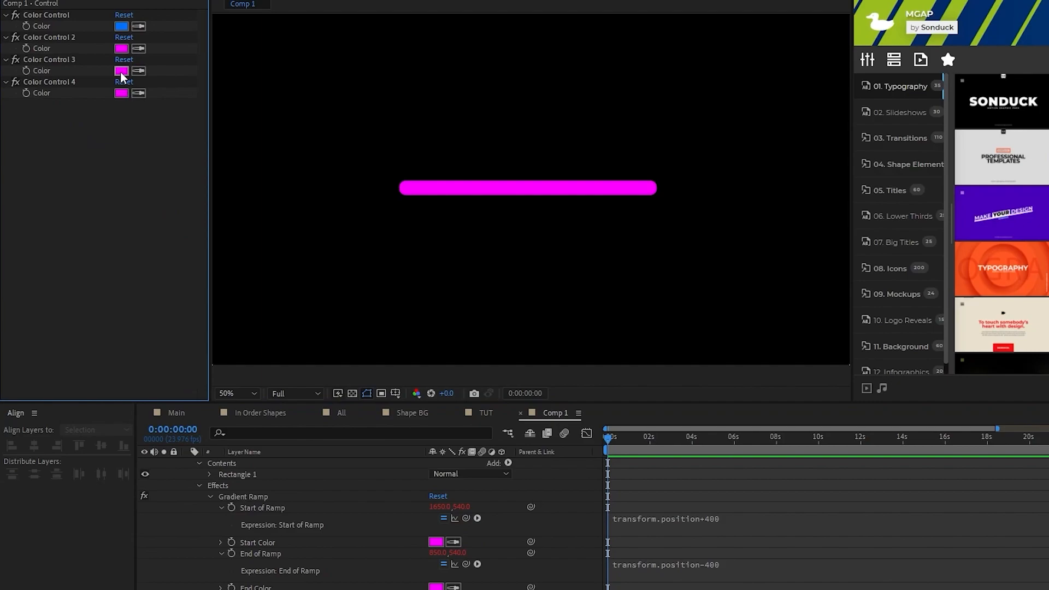
{"action": "left_click", "coordinate": [121, 70]}
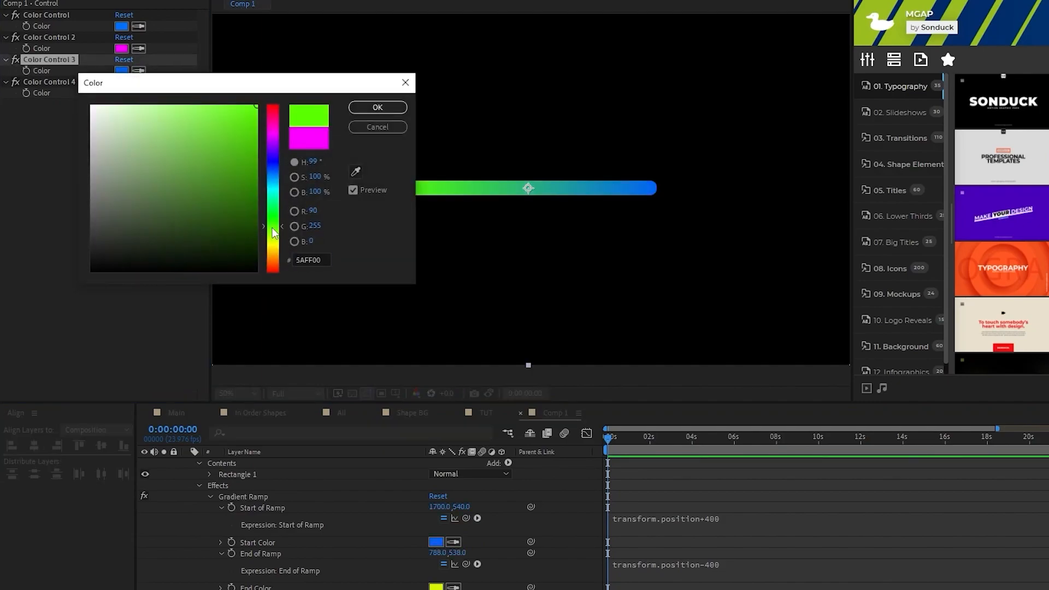
{"action": "left_click", "coordinate": [377, 107]}
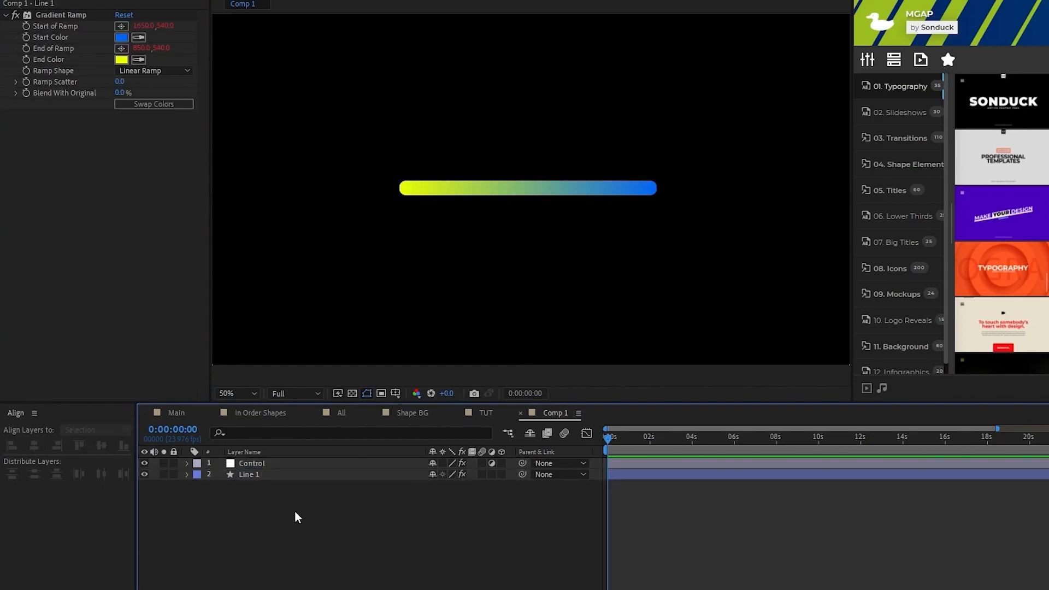
- Duplicate Line 1 as Line 2 moved down-left and expand its Rectangle 1 path properties
{"action": "left_click", "coordinate": [249, 475]}
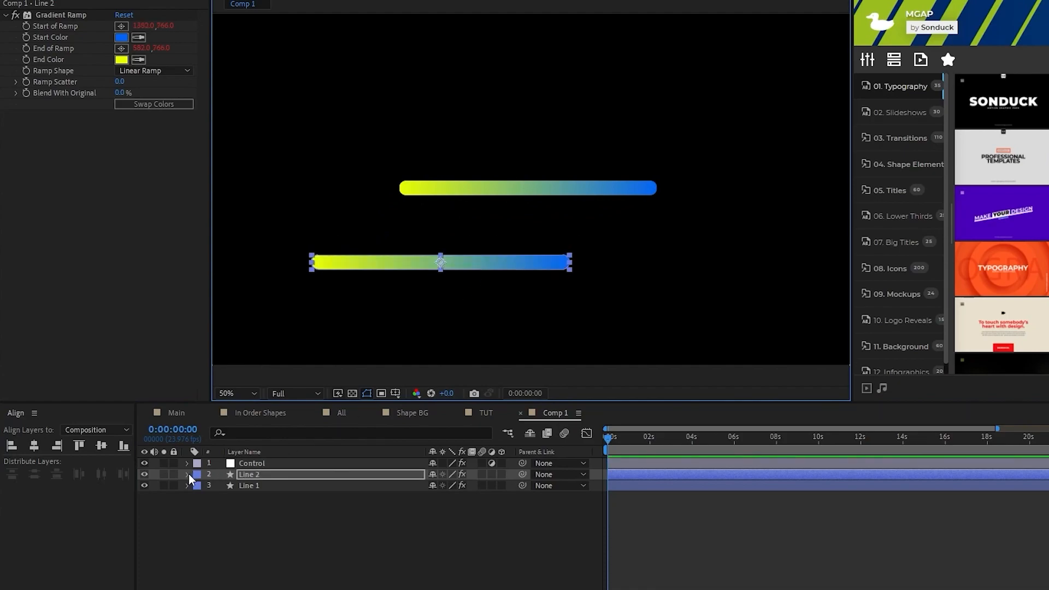
{"action": "left_click", "coordinate": [187, 475]}
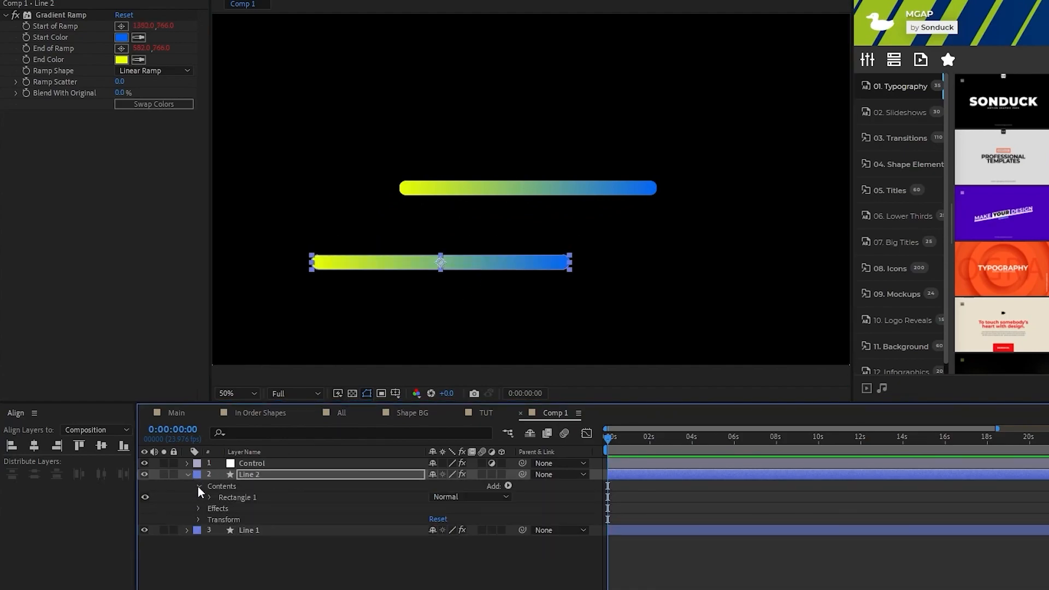
{"action": "left_click", "coordinate": [208, 497]}
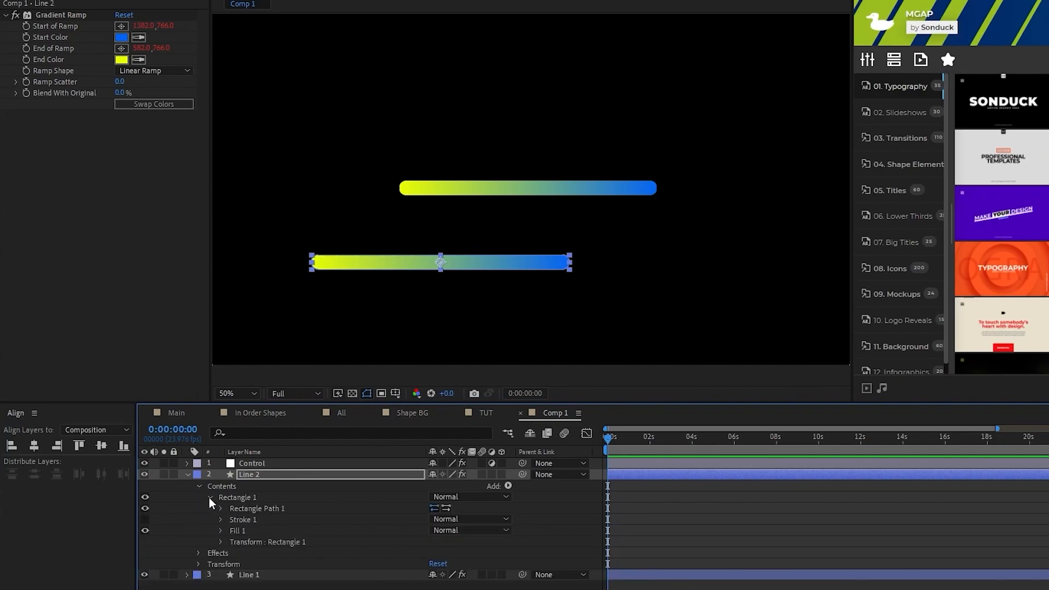
{"action": "left_click", "coordinate": [220, 508]}
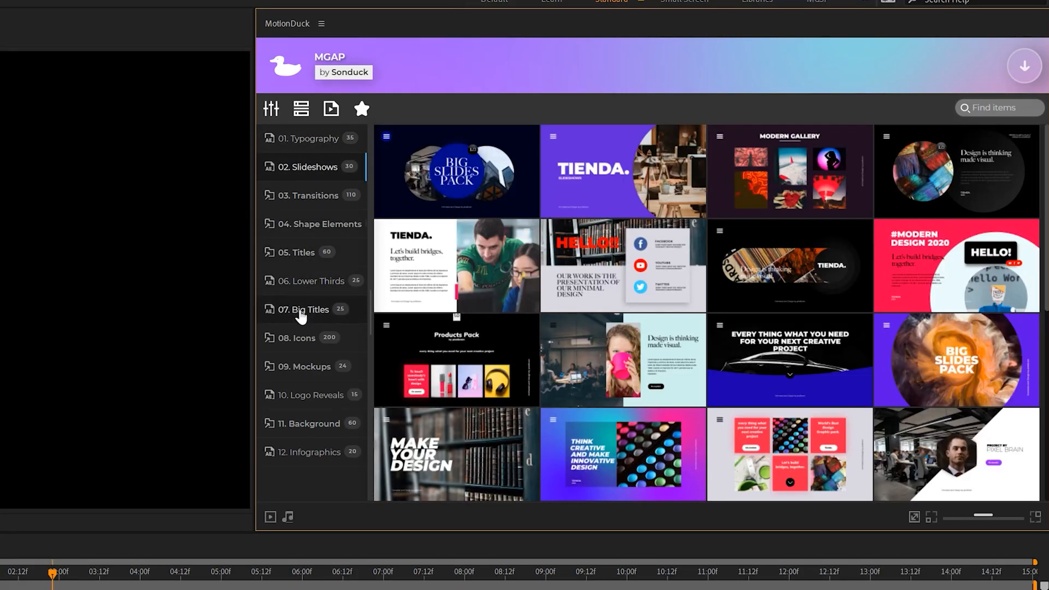
- Apply the MotionDuck Typography_31 title template and set its BG Color to teal
{"action": "left_click", "coordinate": [309, 139]}
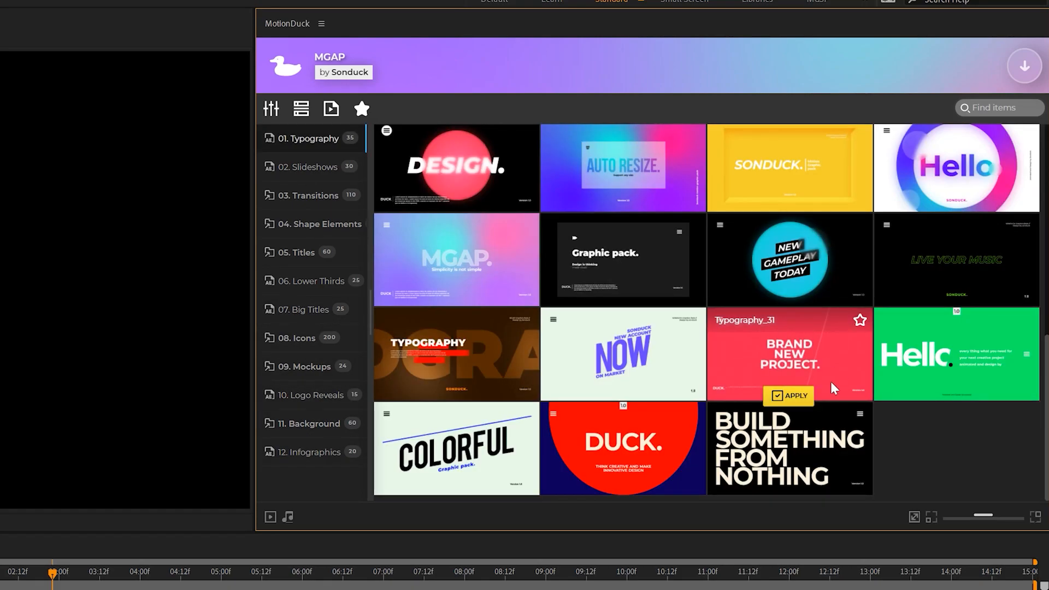
{"action": "left_click", "coordinate": [788, 396]}
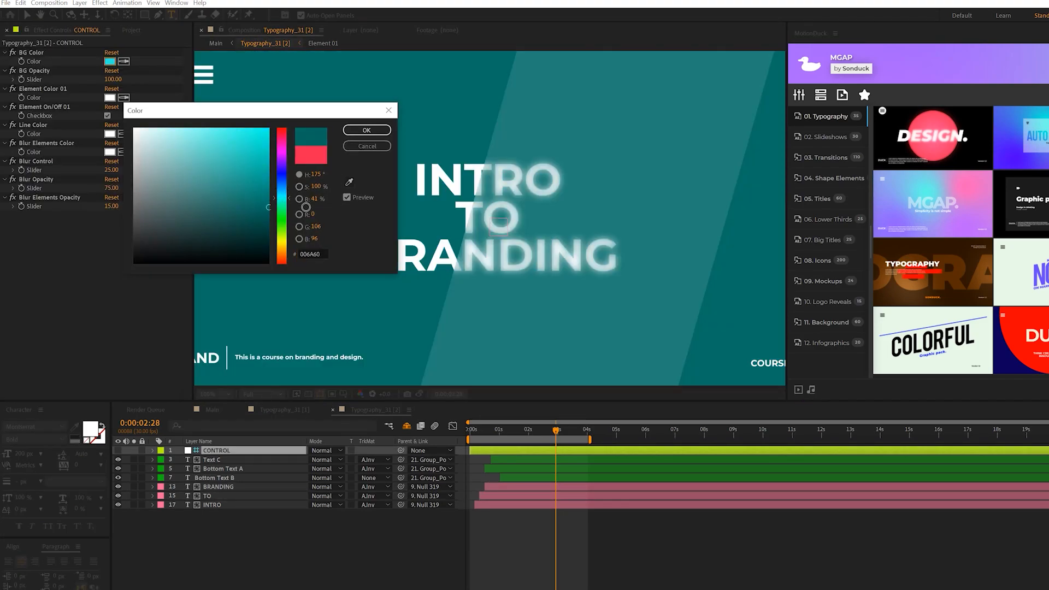
{"action": "left_click", "coordinate": [366, 130]}
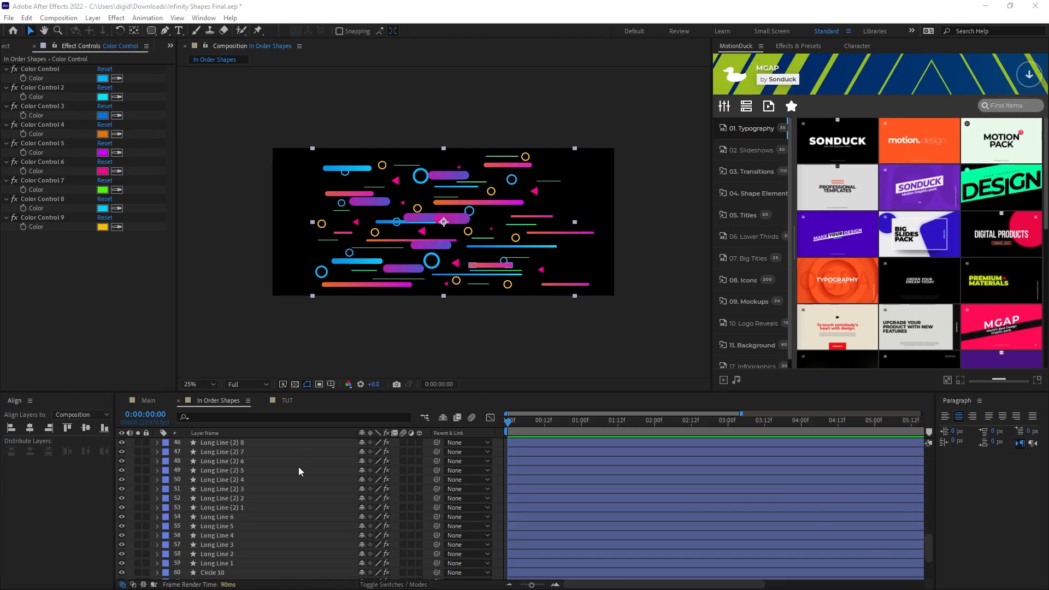
- Show the In Order Shapes composition and scroll its layer list to the Color Control layer
{"action": "scroll", "scroll_direction": "up", "scroll_amount": 3}
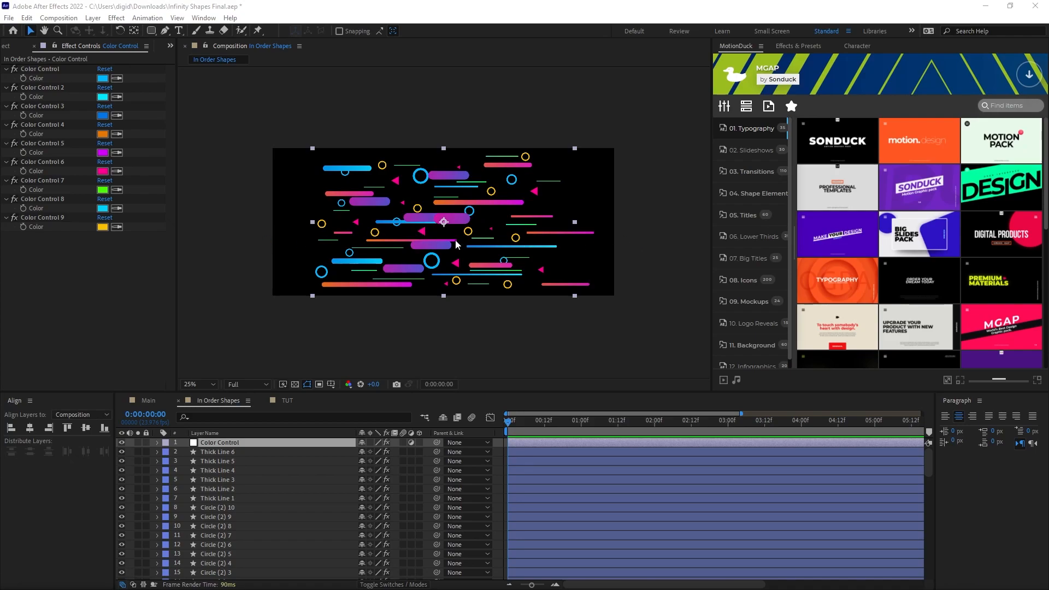
{"action": "left_click", "coordinate": [217, 470]}
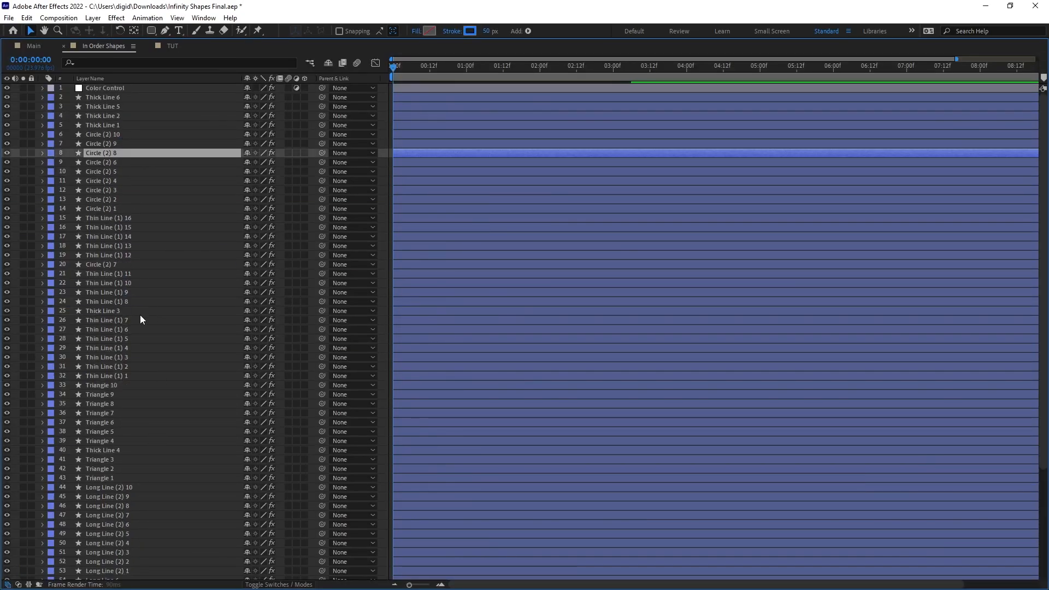
- Scroll through the shuffled shape layers while labelling blocks yellow, pink and purple
{"action": "scroll", "scroll_direction": "down", "scroll_amount": 3}
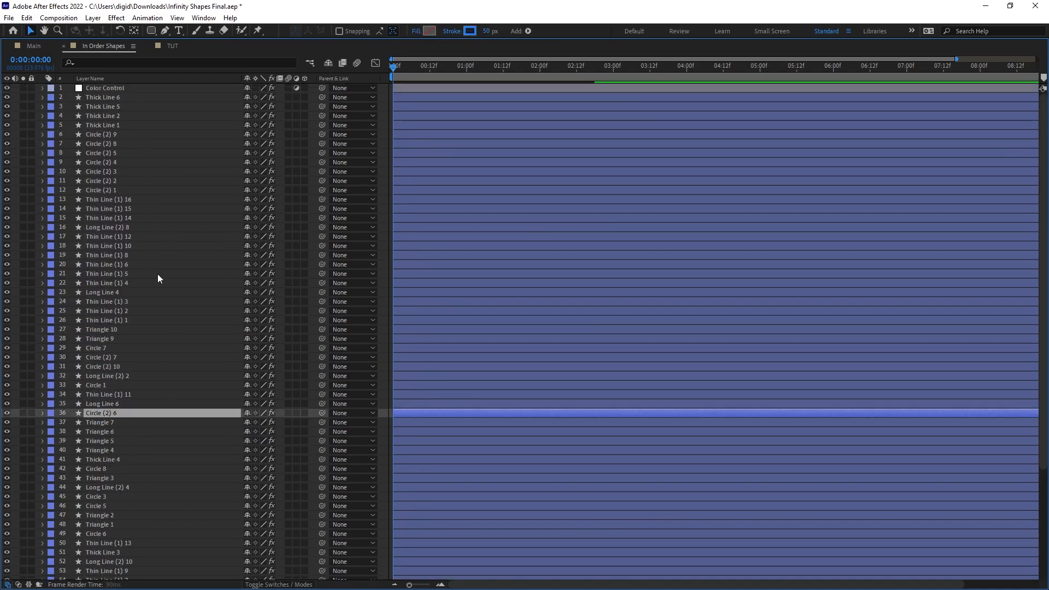
{"action": "scroll", "scroll_direction": "down", "scroll_amount": 3}
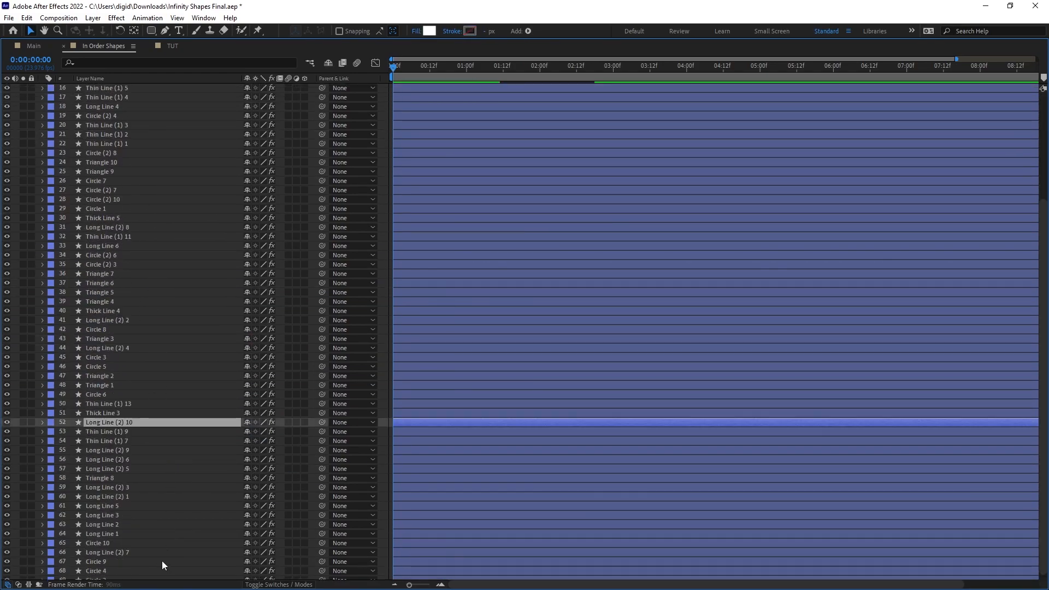
{"action": "scroll", "scroll_direction": "up", "scroll_amount": 3}
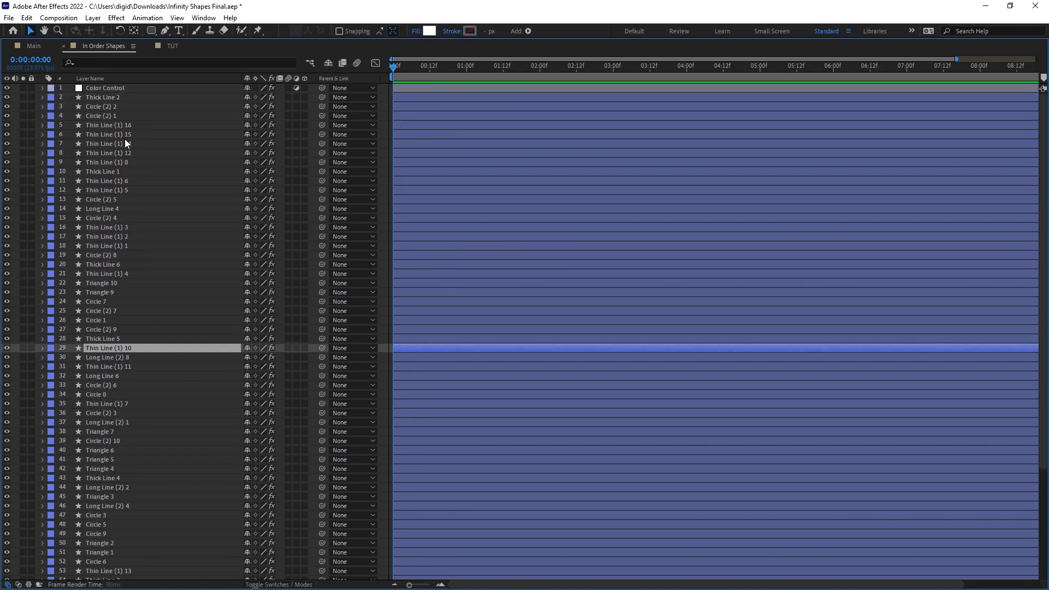
{"action": "scroll", "scroll_direction": "down", "scroll_amount": 3}
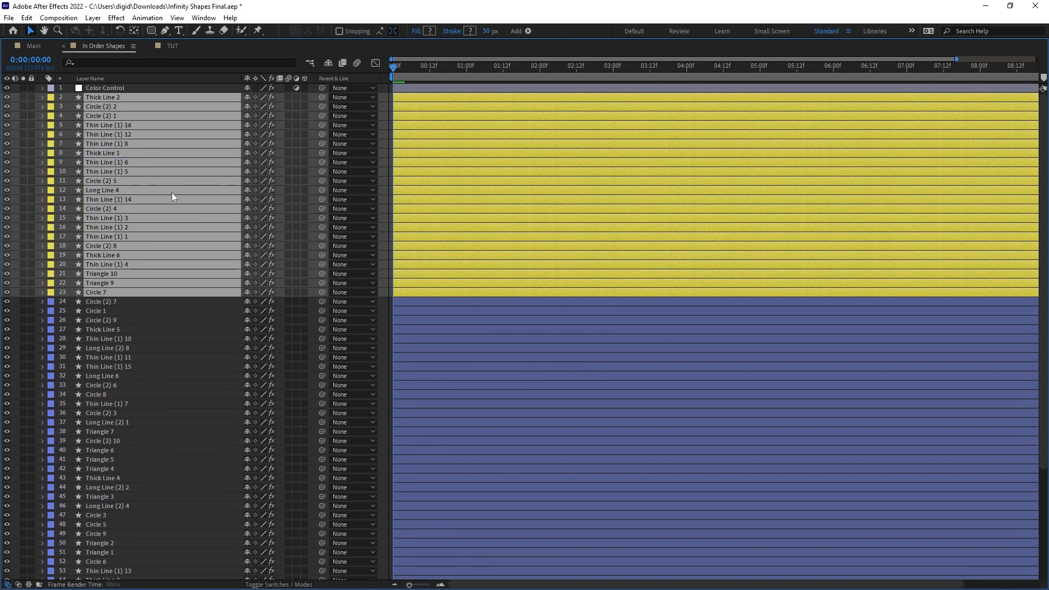
{"action": "scroll", "scroll_direction": "down", "scroll_amount": 3}
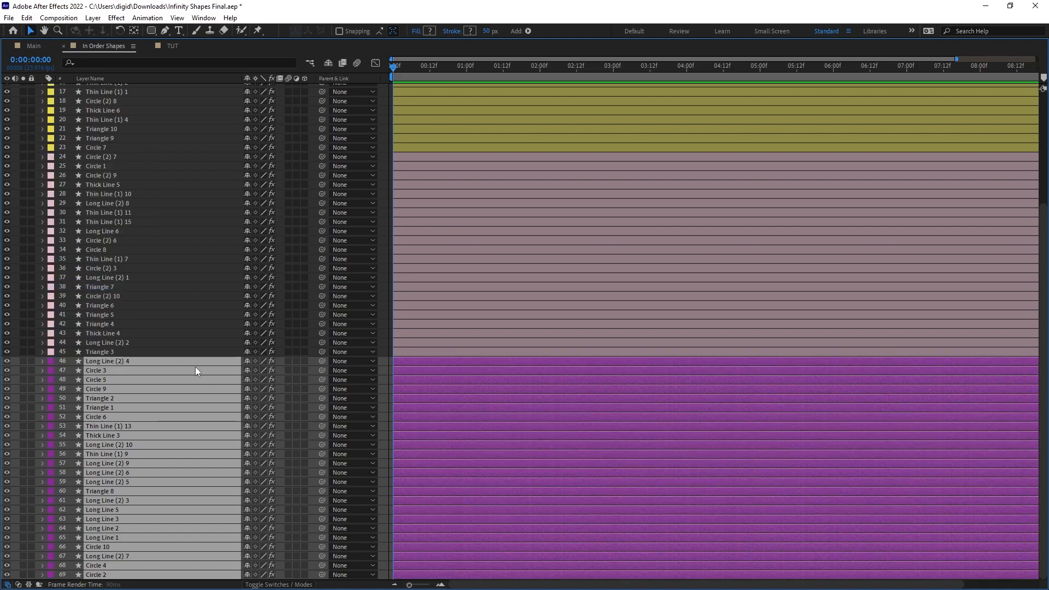
{"action": "scroll", "scroll_direction": "up", "scroll_amount": 3}
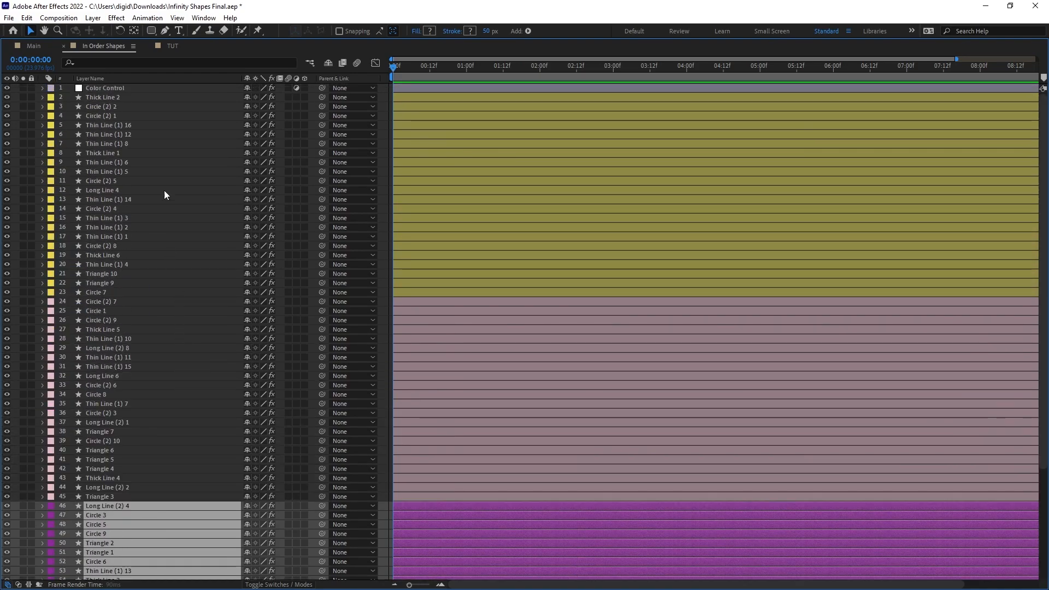
- Add start and end Position keyframes to the yellow and pink groups, pink ending later
{"action": "scroll", "scroll_direction": "down", "scroll_amount": 3}
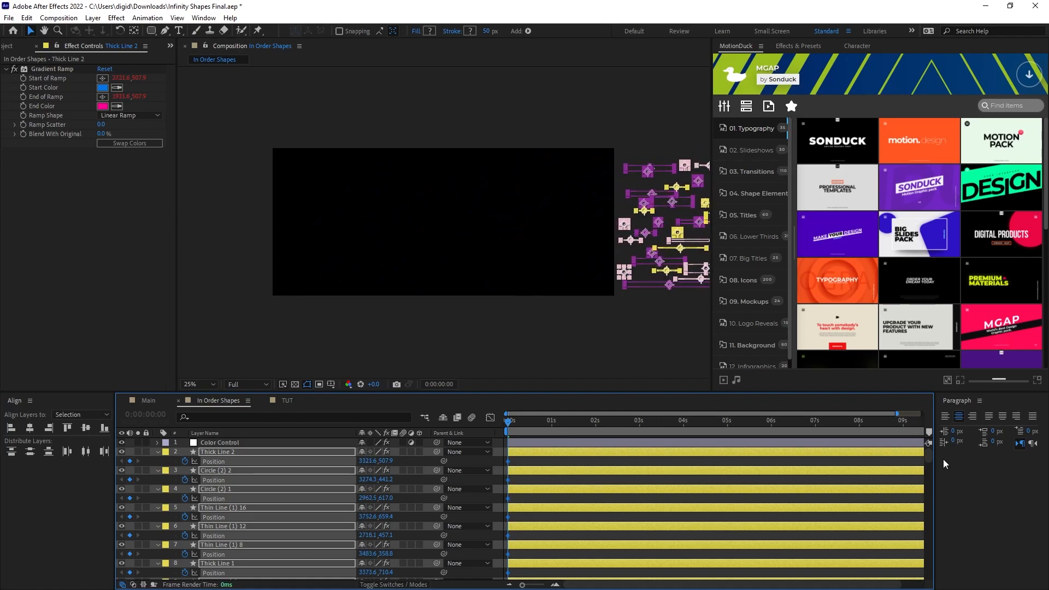
{"action": "left_click", "coordinate": [211, 384]}
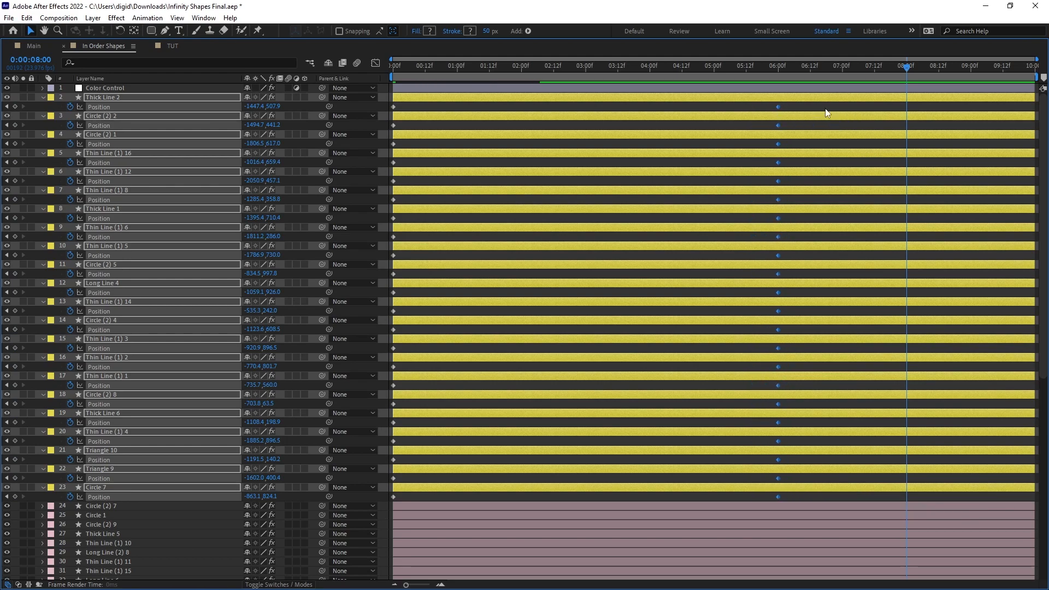
{"action": "scroll", "scroll_direction": "down", "scroll_amount": 3}
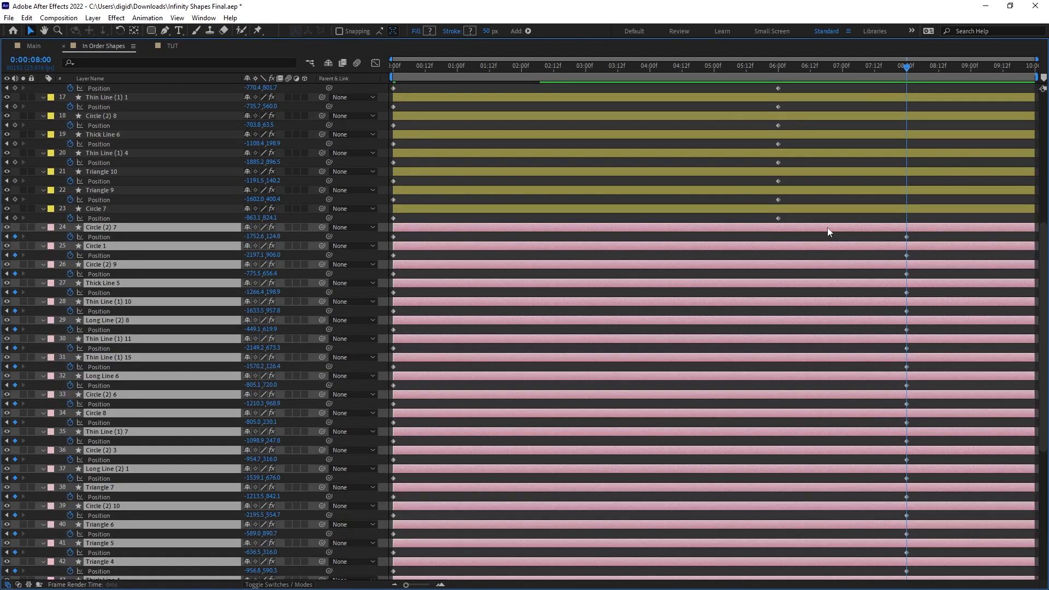
{"action": "scroll", "scroll_direction": "down", "scroll_amount": 3}
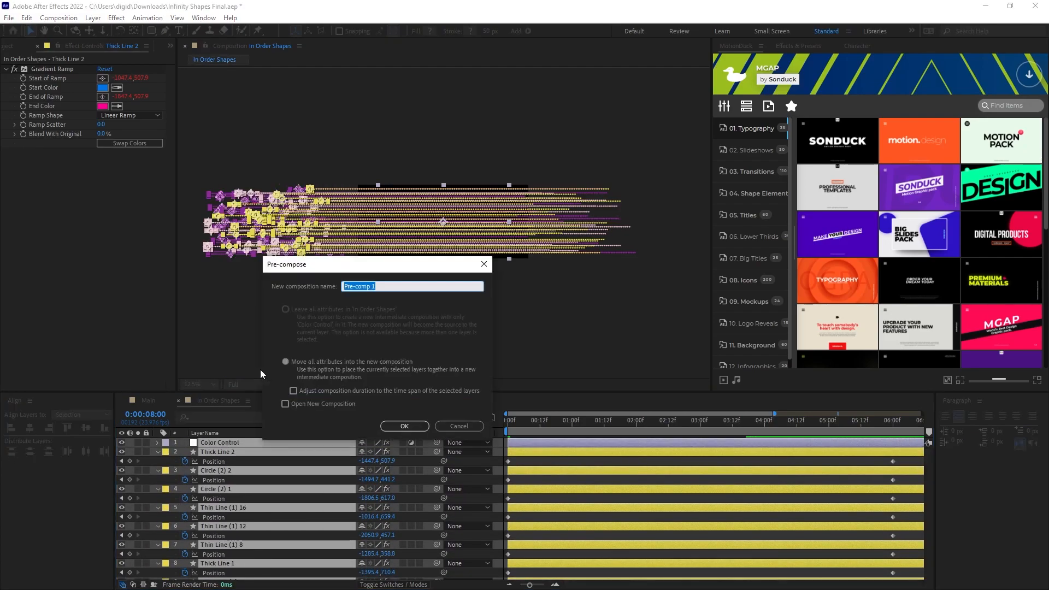
- Precompose all animated shape layers as a new comp named All Shapes
{"action": "type", "text": "All 5"}
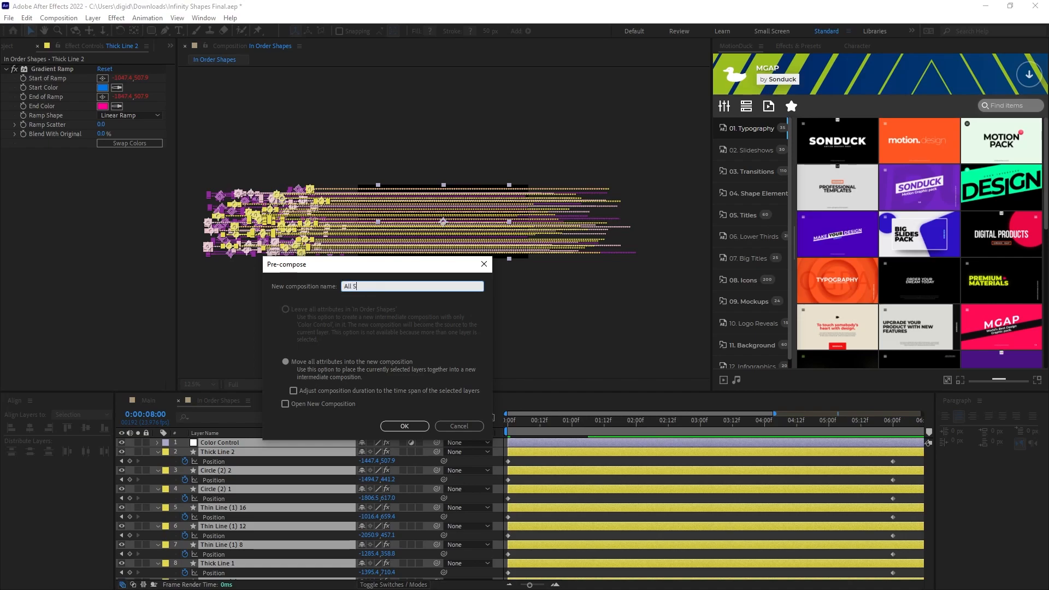
{"action": "left_click", "coordinate": [404, 426]}
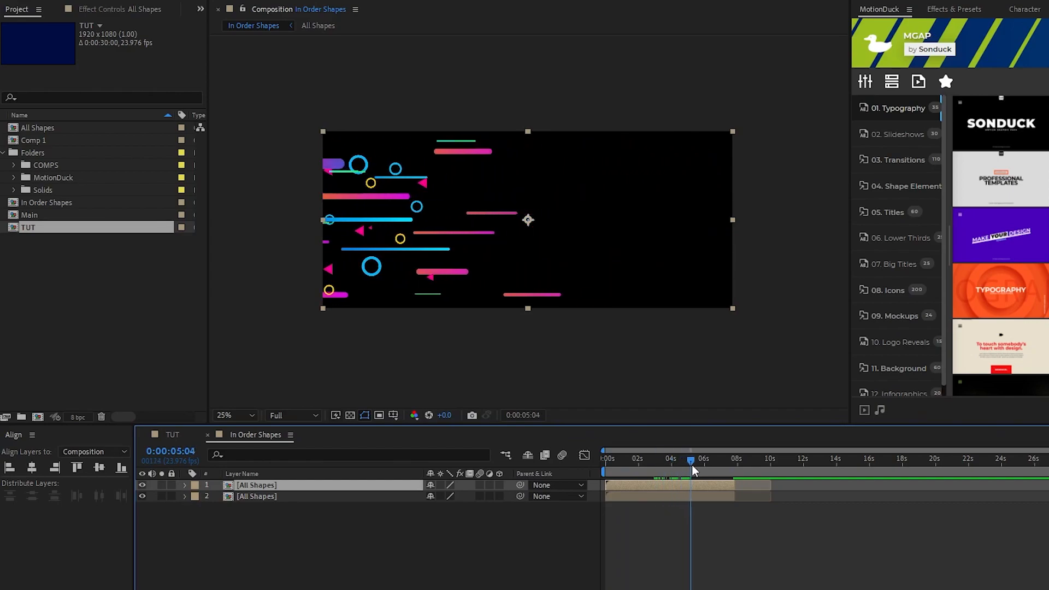
{"action": "mouse_move", "coordinate": [615, 488]}
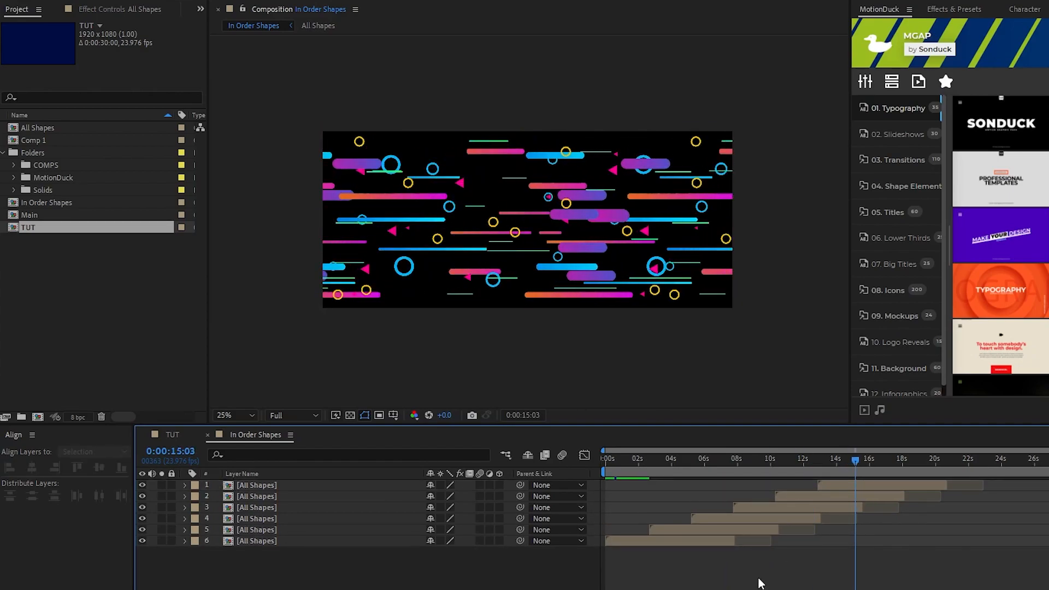
- Precompose the six staggered All Shapes layers into a new comp named Full Shapes
{"action": "left_click", "coordinate": [255, 485]}
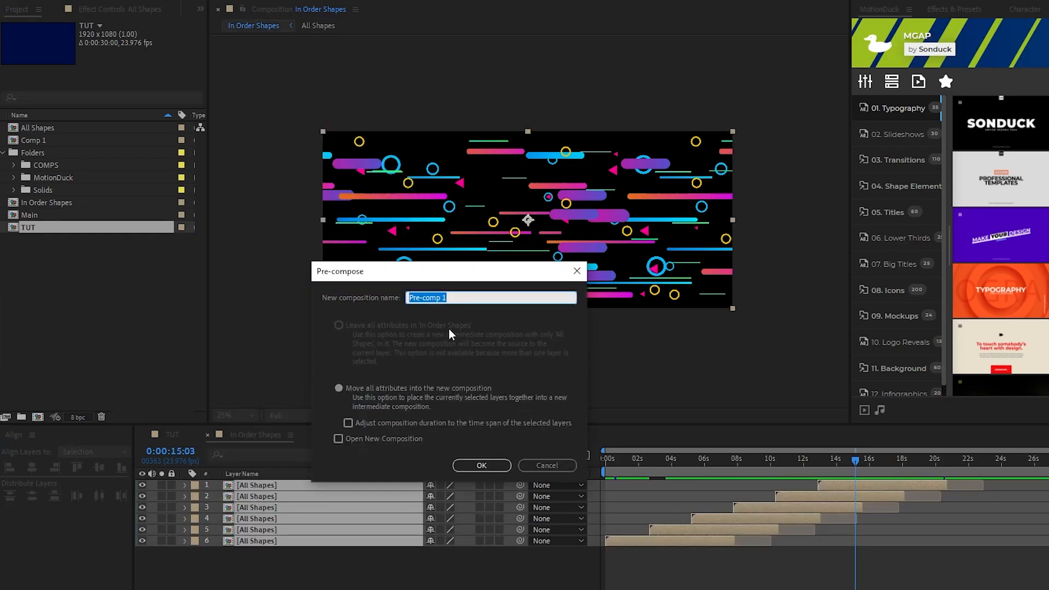
{"action": "type", "text": "Full S"}
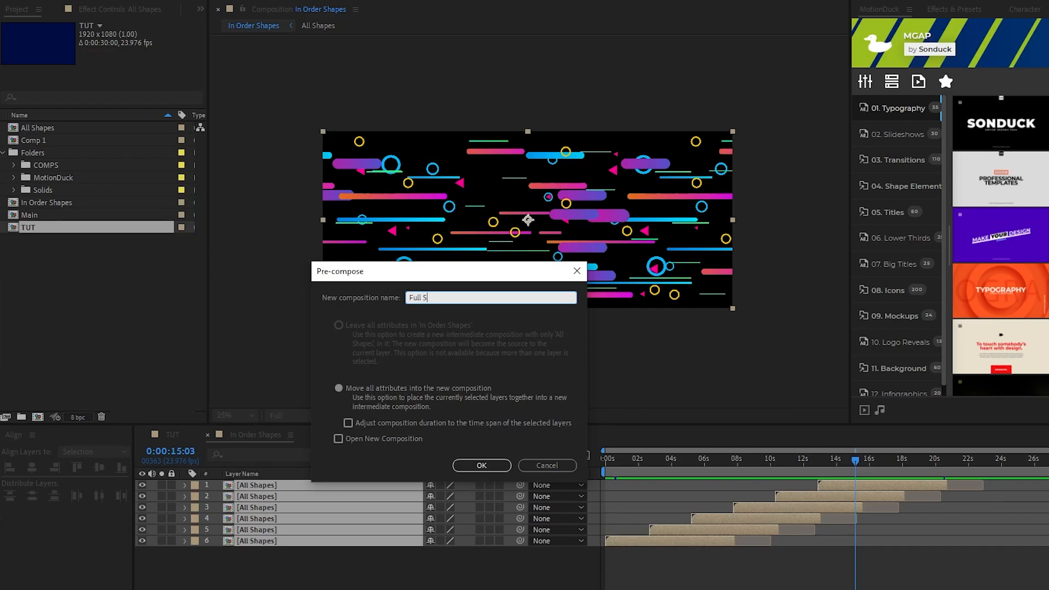
{"action": "left_click", "coordinate": [481, 466]}
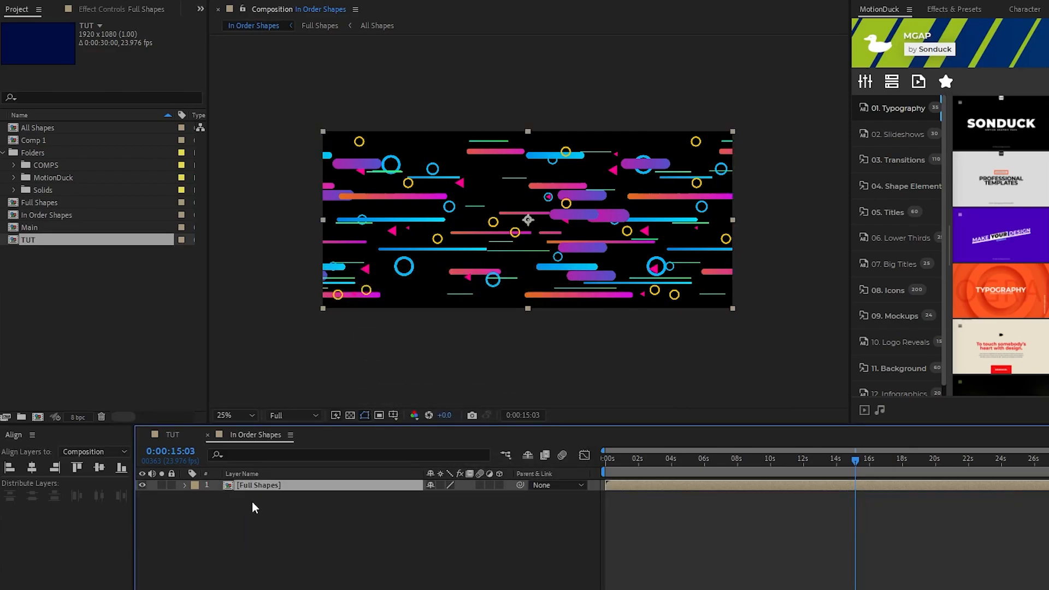
- Switch to the TUT composition to layer Full Shapes copies beneath the OVERLAY title
{"action": "left_click", "coordinate": [172, 434]}
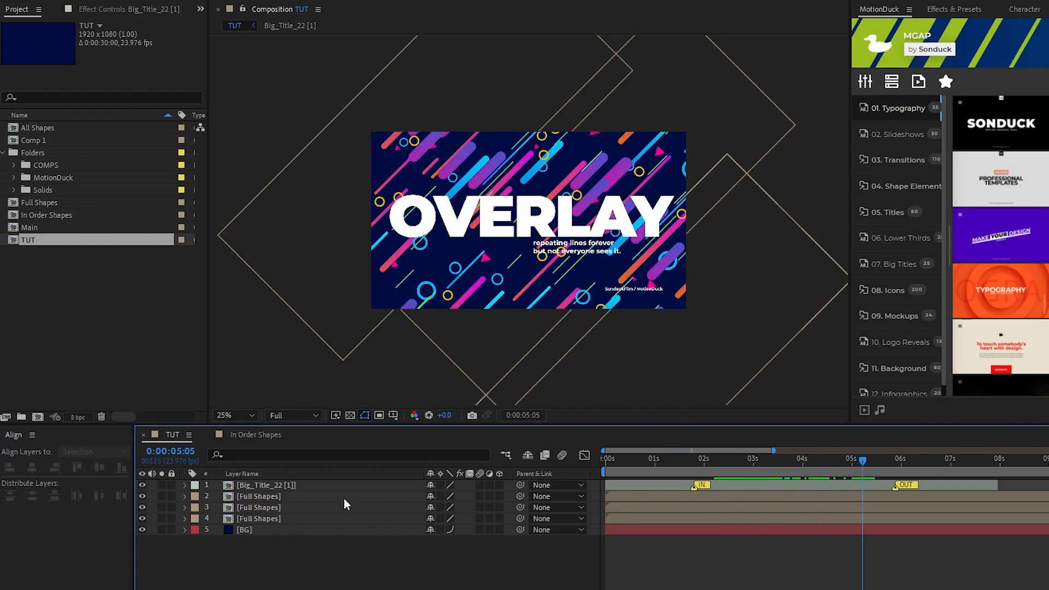
- Duplicate Full Shapes in the Project panel and enter Full Shapes 2, selecting its bottom layer
{"action": "left_click", "coordinate": [127, 324]}
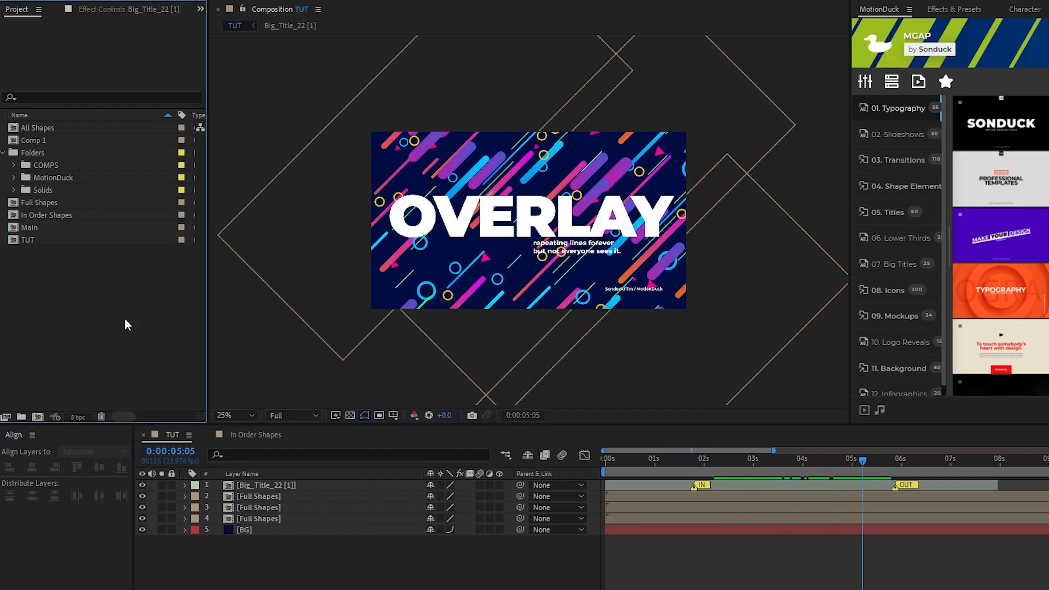
{"action": "left_click", "coordinate": [38, 128]}
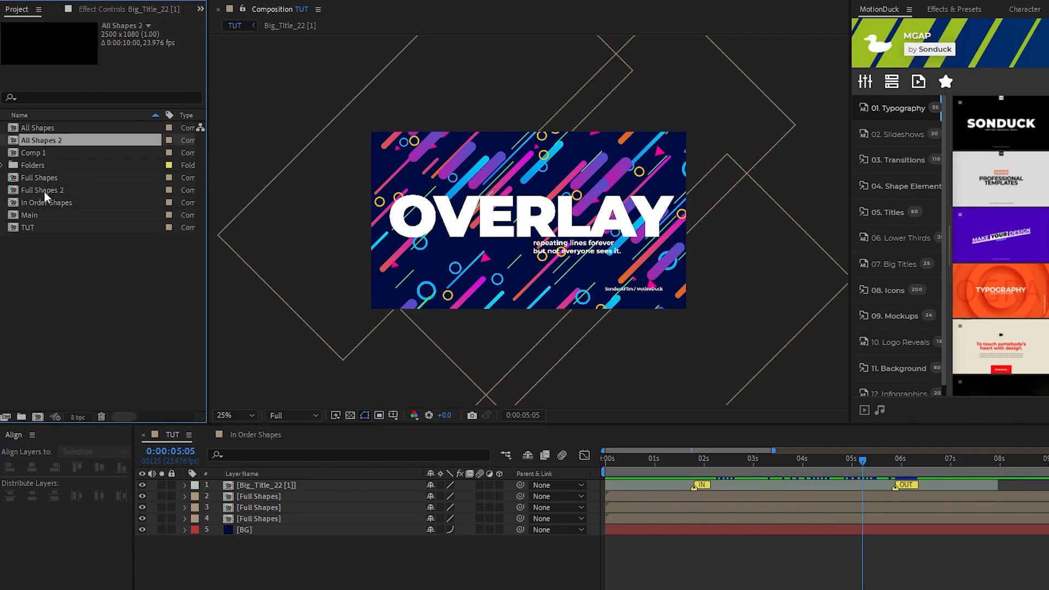
{"action": "double_click", "coordinate": [43, 189]}
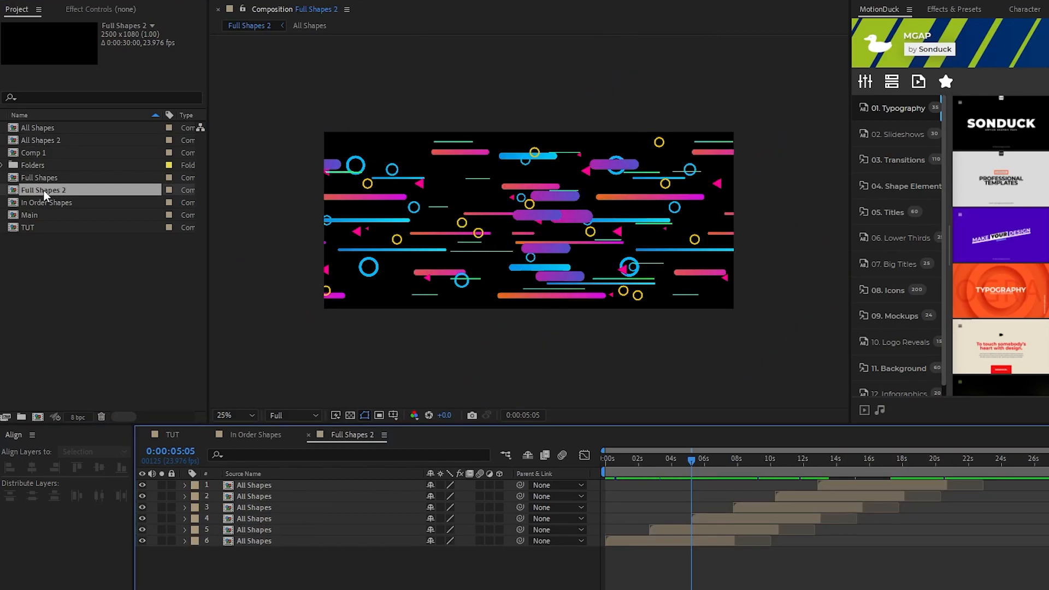
{"action": "left_click", "coordinate": [254, 541]}
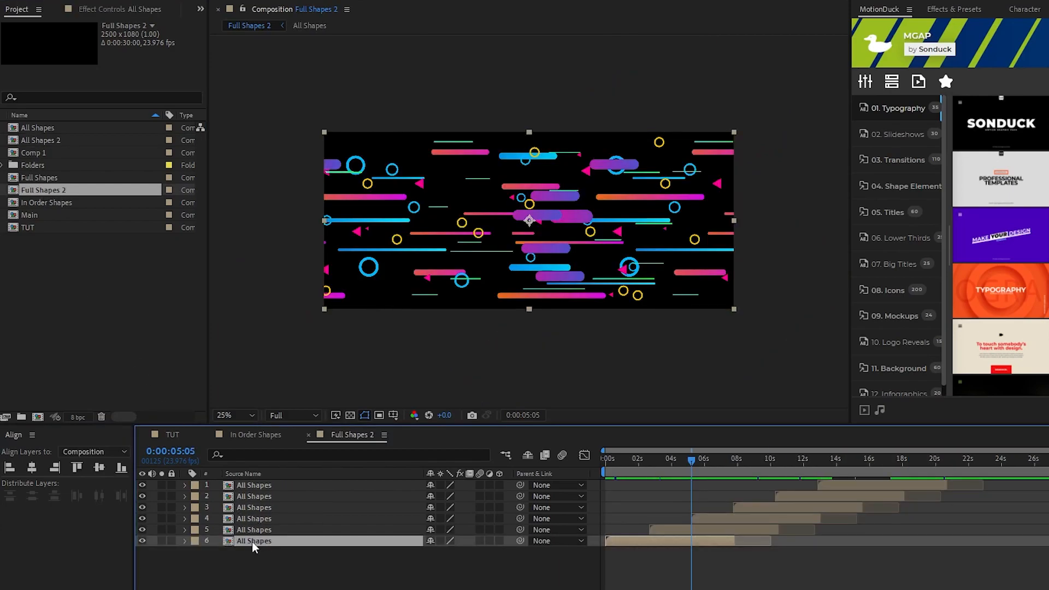
{"action": "mouse_move", "coordinate": [241, 549]}
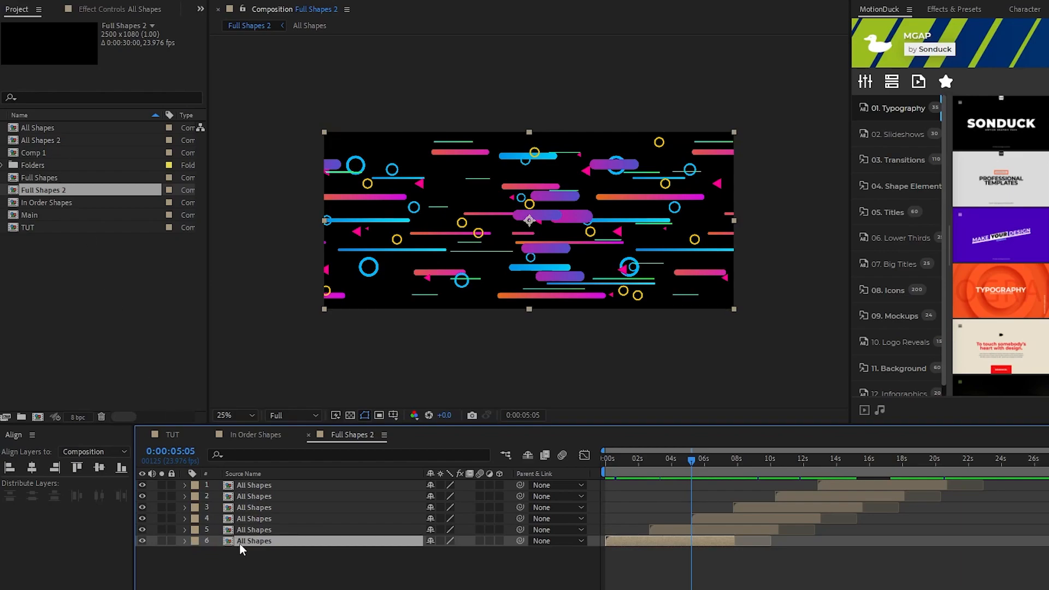